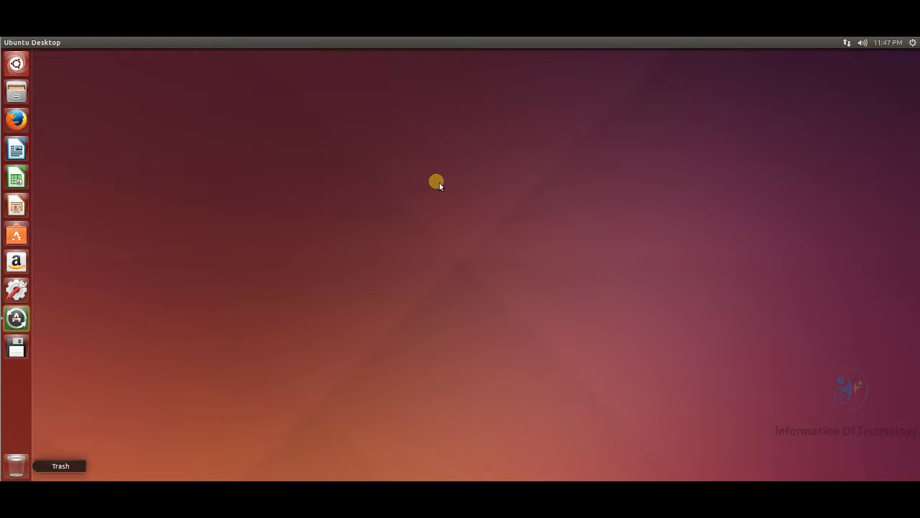
Open a Terminal window, nudge it into place, and enter 'sudo -i' for a root shell.
click(16, 63)
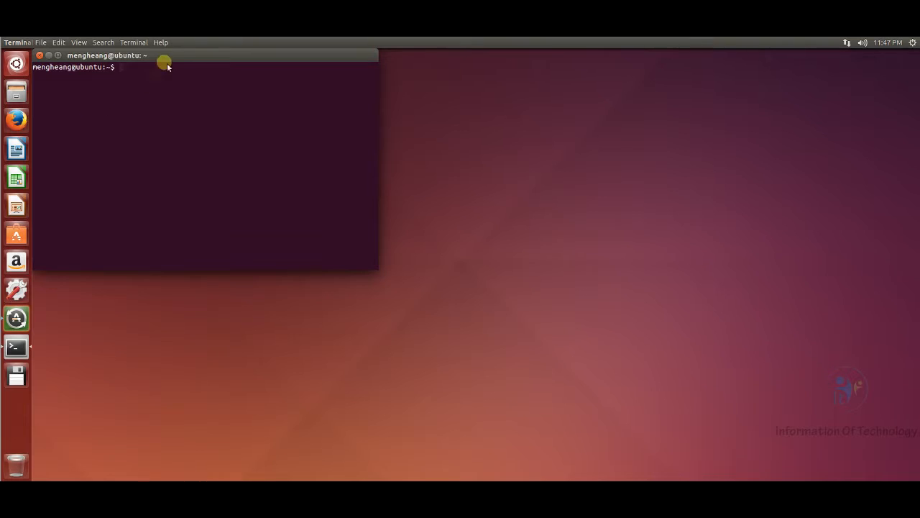
drag(106, 55, 126, 72)
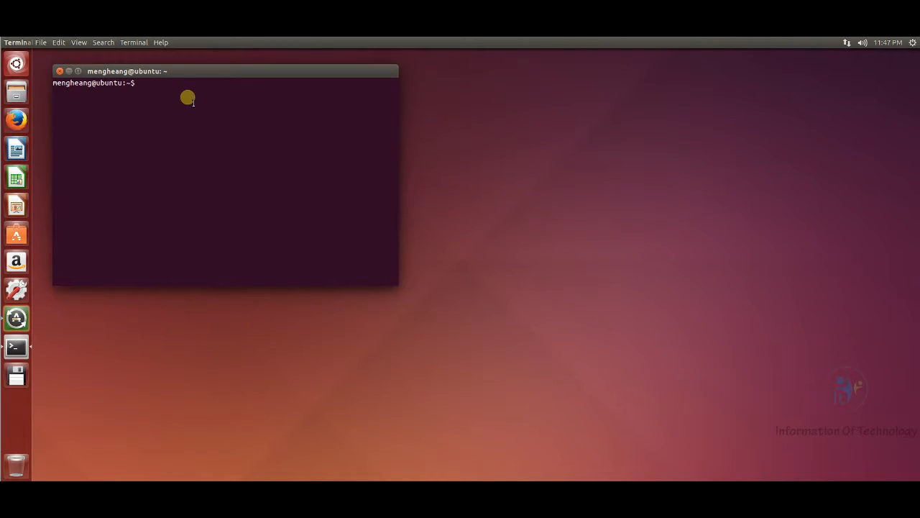
text(sudo -i)
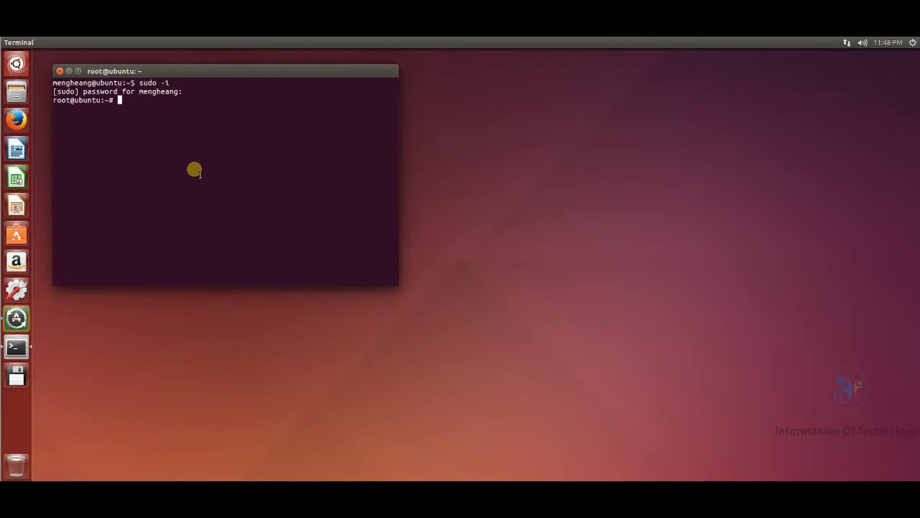
Run 'sudo mn --topo single,3' to start one switch with three hosts.
text(sudo)
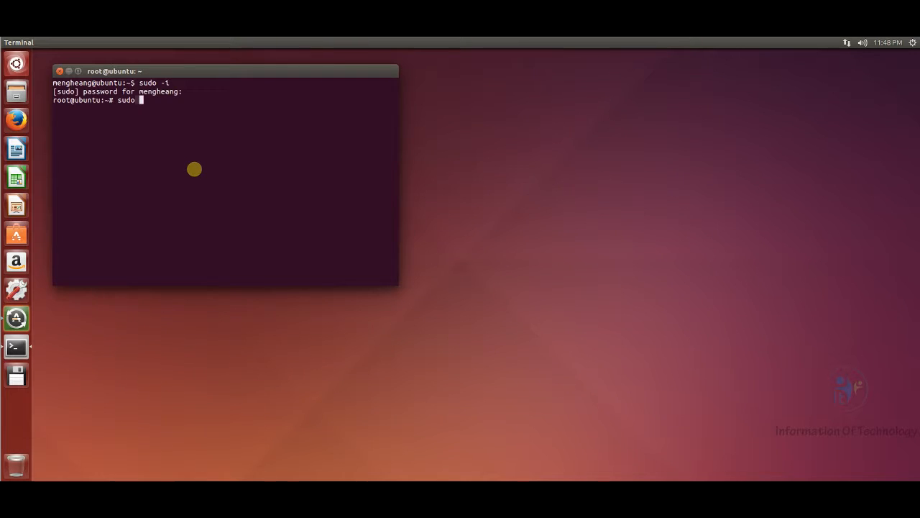
text(mn --)
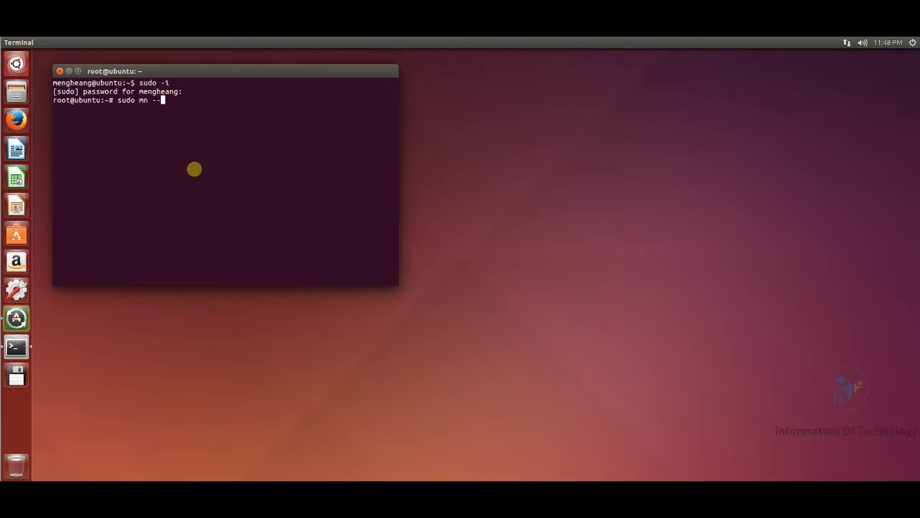
text(topo)
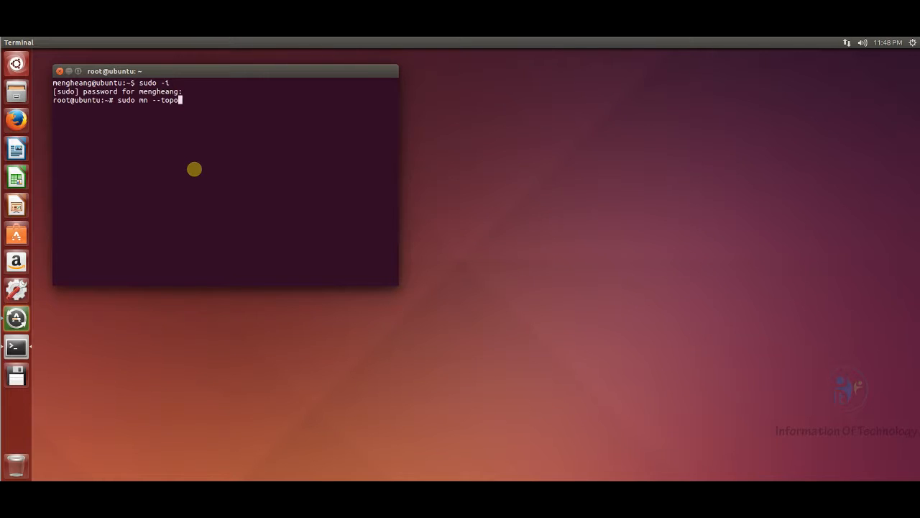
text(single)
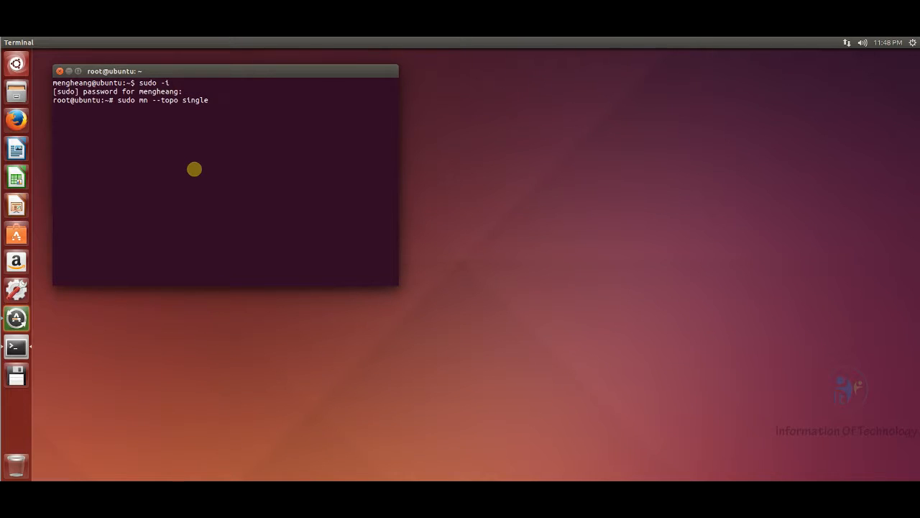
text(,3)
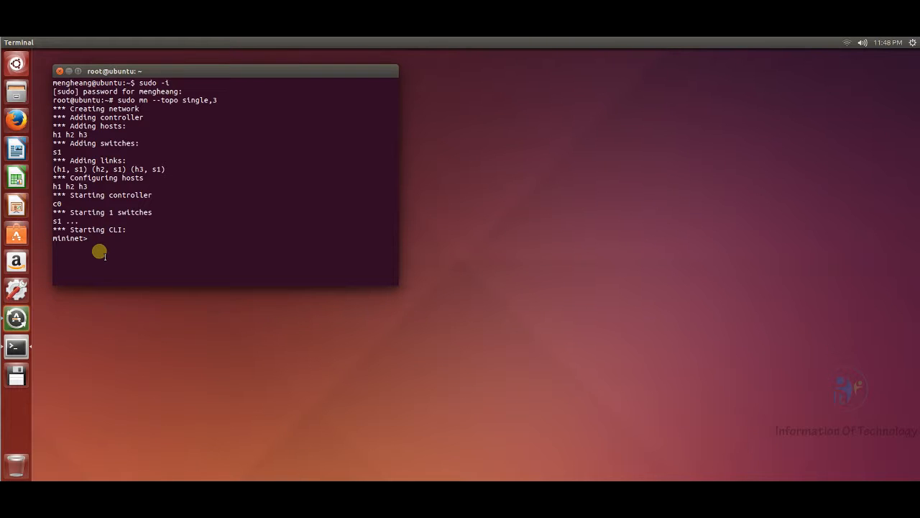
Run 'help' and scroll through the documented Mininet CLI commands.
text(h)
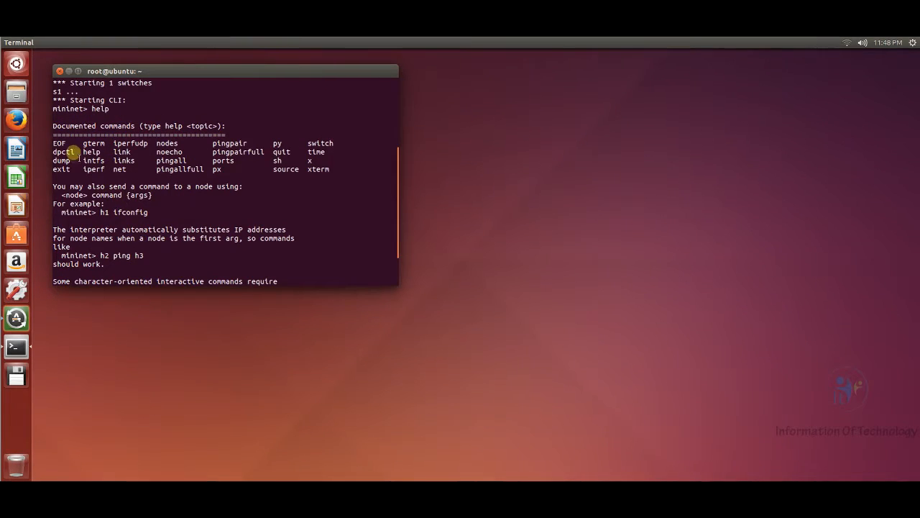
double_click(60, 143)
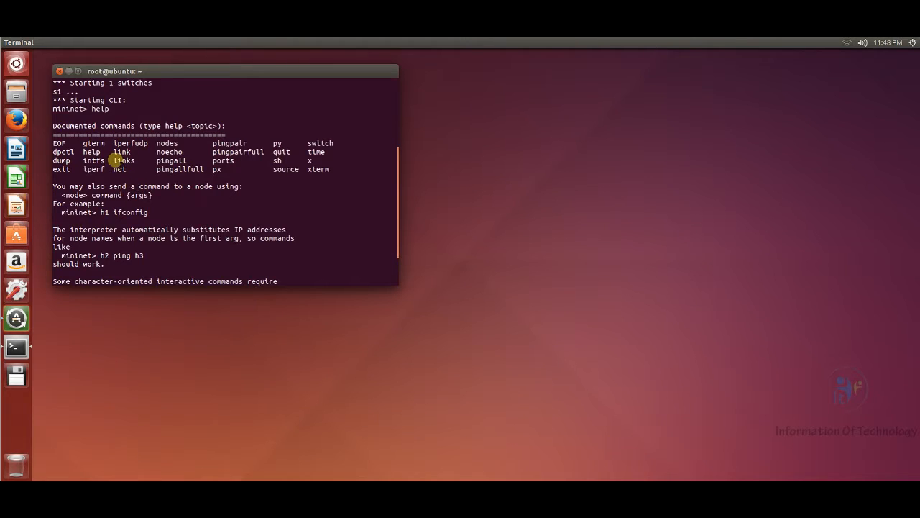
mouse_move(200, 164)
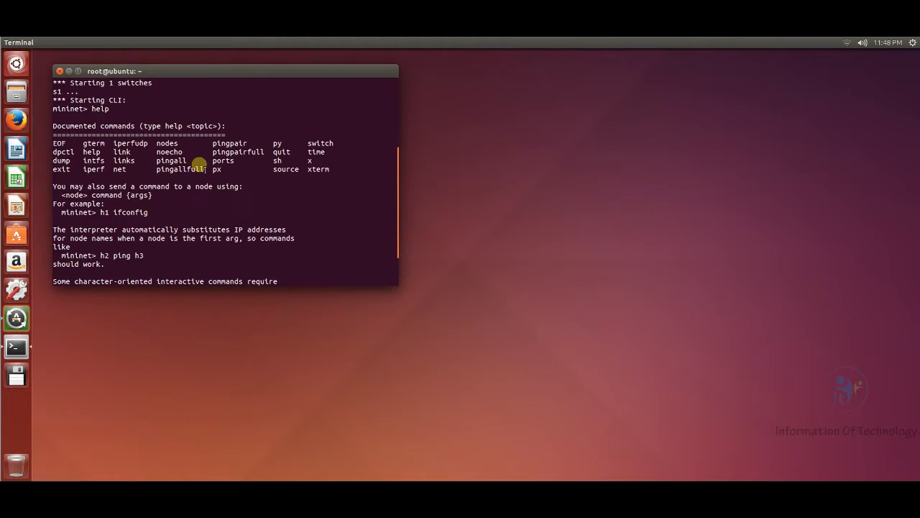
mouse_move(308, 178)
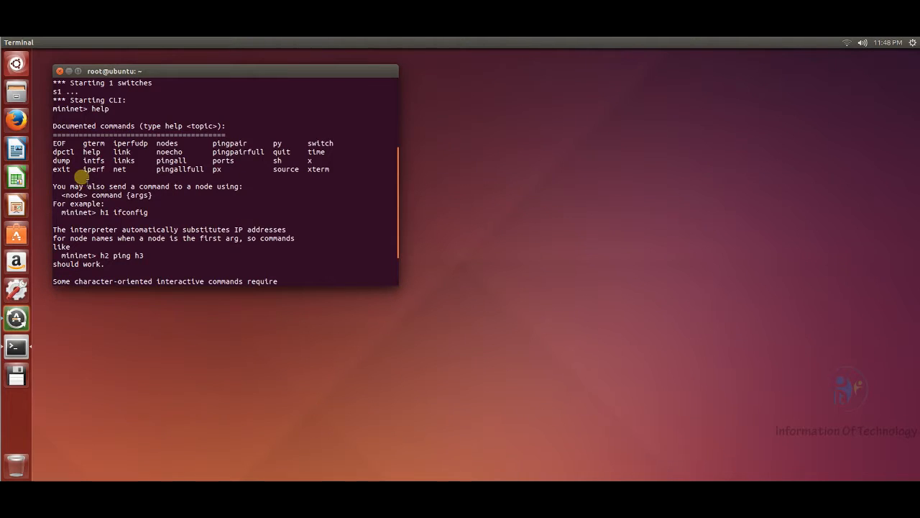
scroll(down, 3)
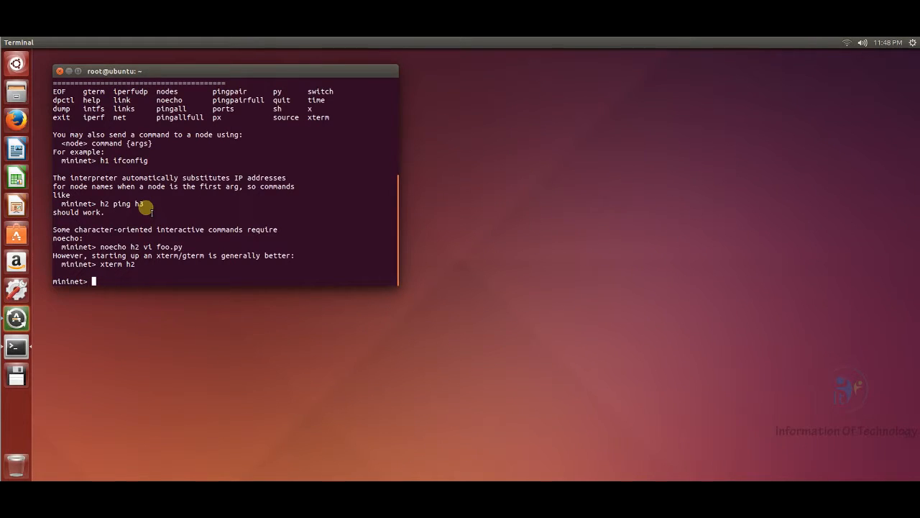
Run 'nodes', 'net' and 'dump' to list nodes, links, interfaces, IPs and PIDs.
text(n)
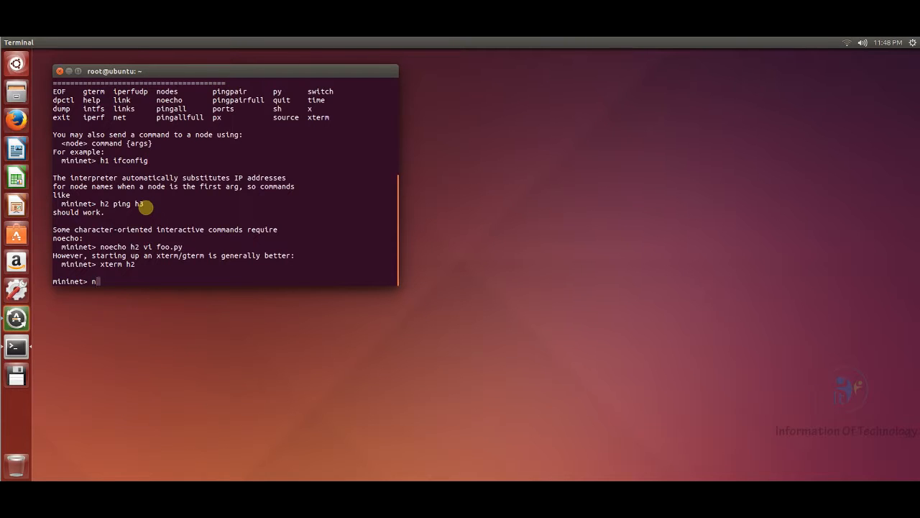
text(odes)
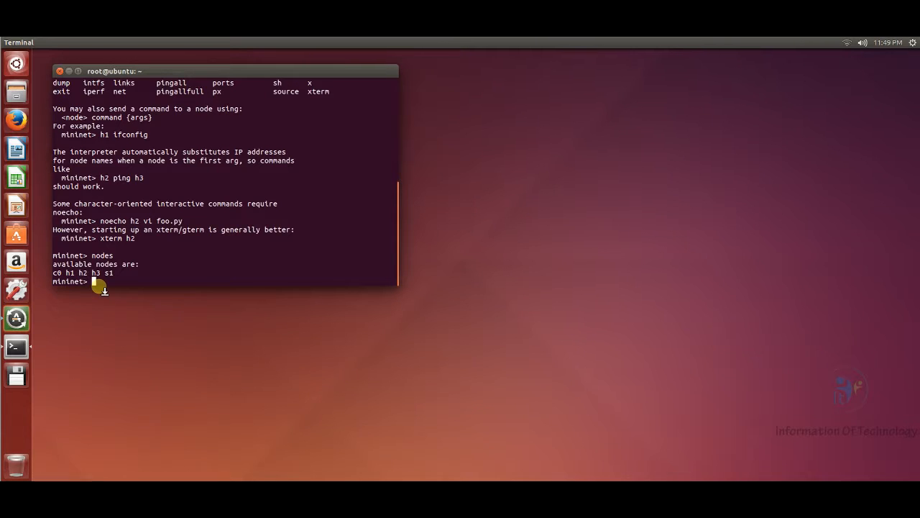
text(net)
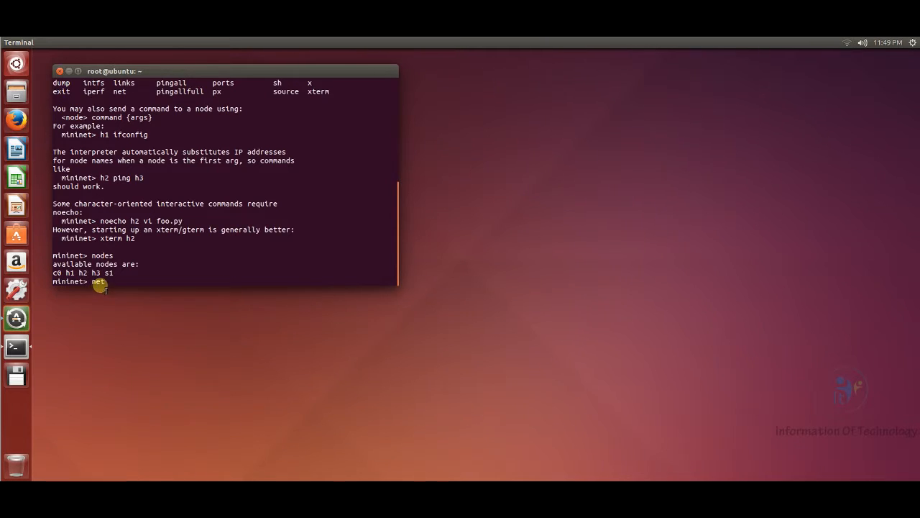
mouse_move(257, 372)
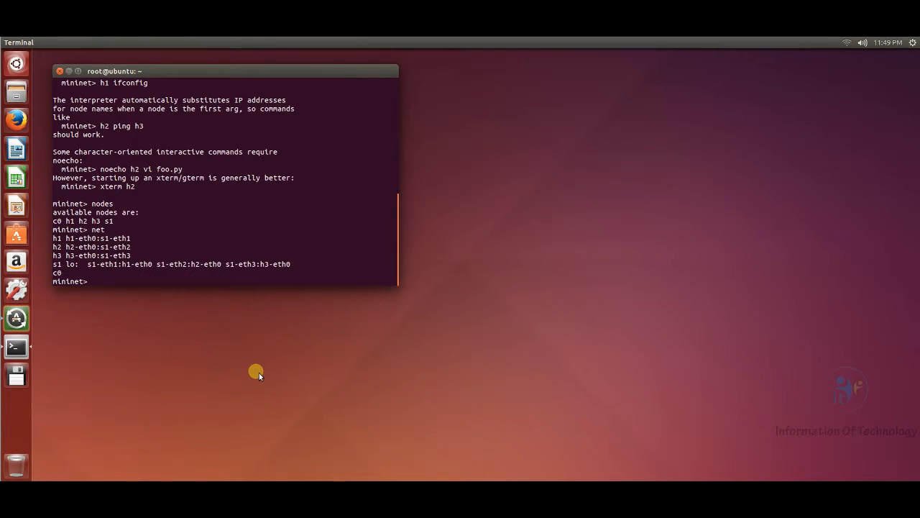
double_click(99, 238)
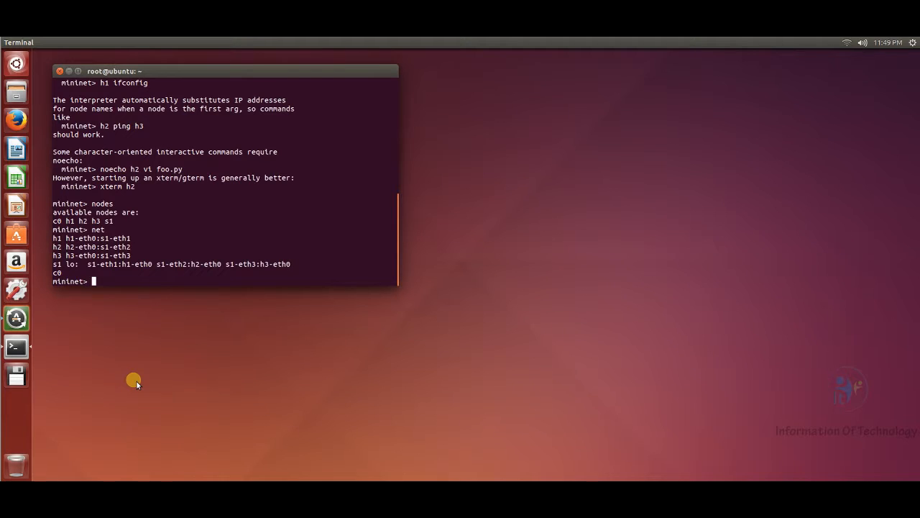
text(dump)
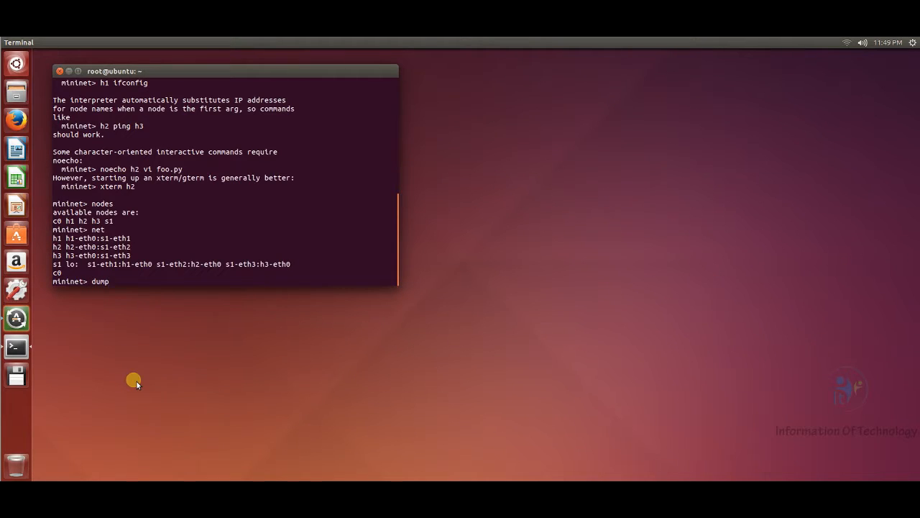
key(Return)
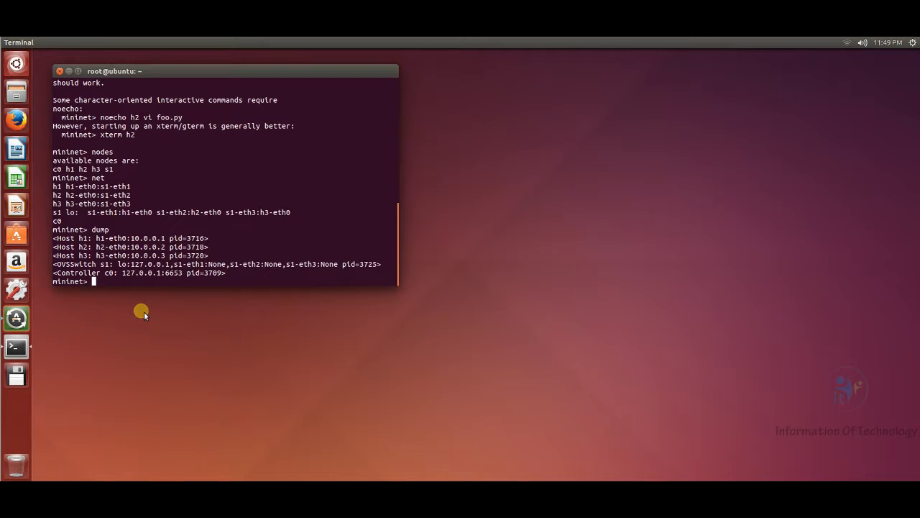
Run 'h1 ifconfig' and 's1 ifconfig' to display both nodes' interfaces.
text(h1 ifconfig)
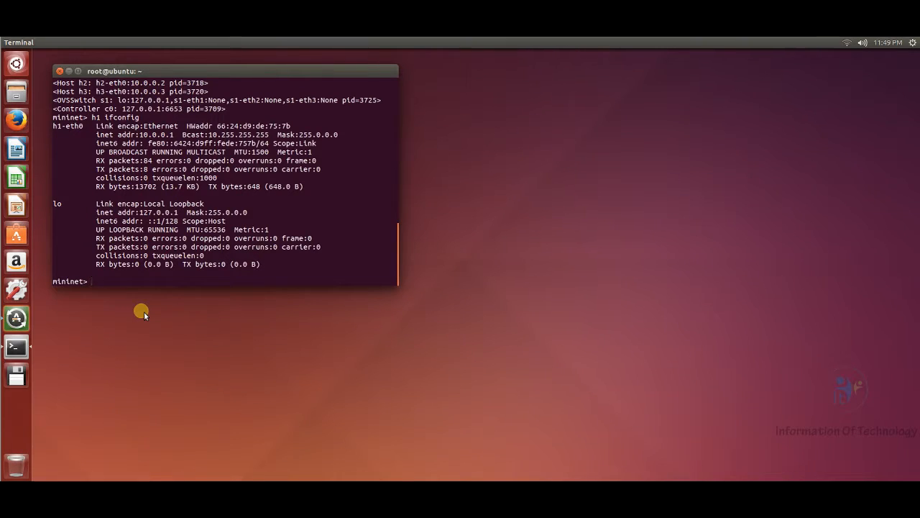
text(s1)
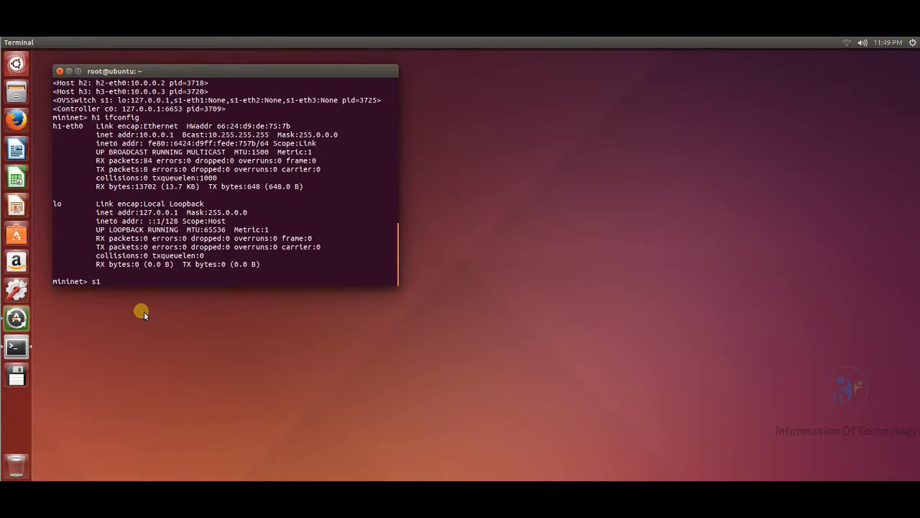
text(ifconfig)
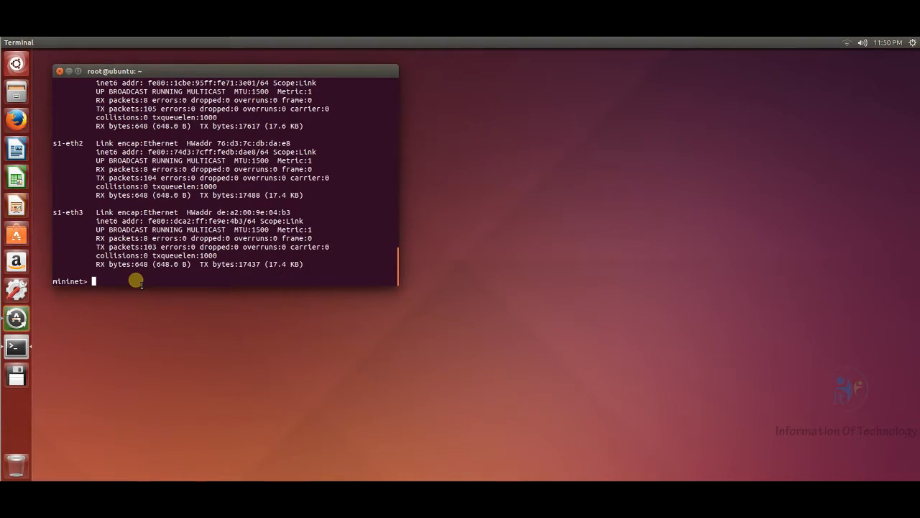
Ping h2 from h1, stop it with Ctrl+C for statistics, then run 'pingall'.
text(h1 ping)
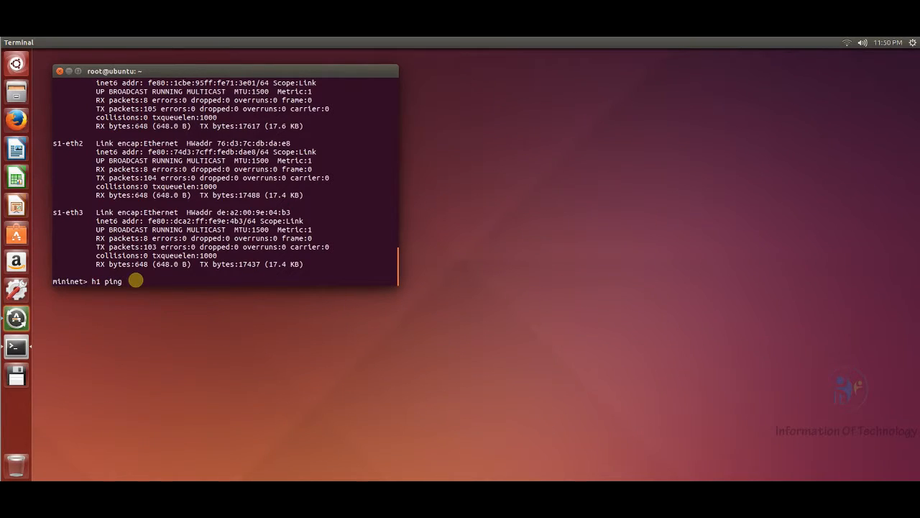
text(h2)
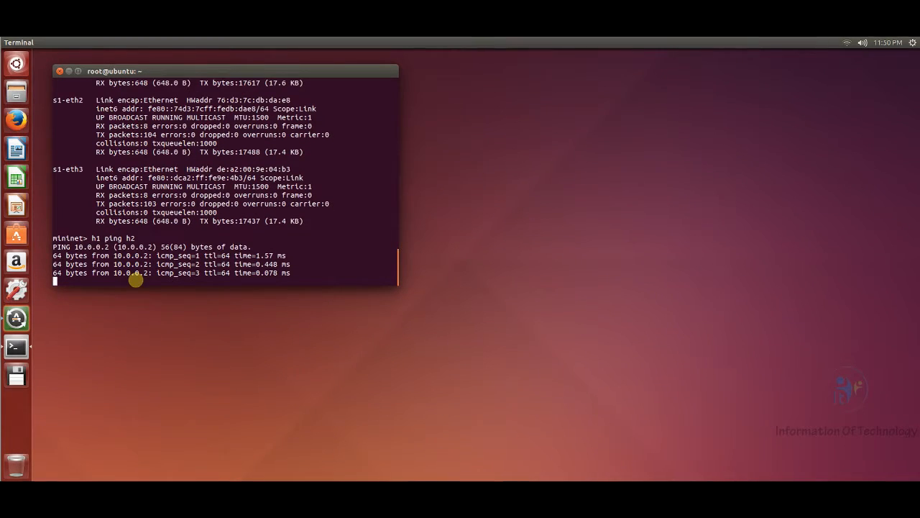
key(ctrl+c)
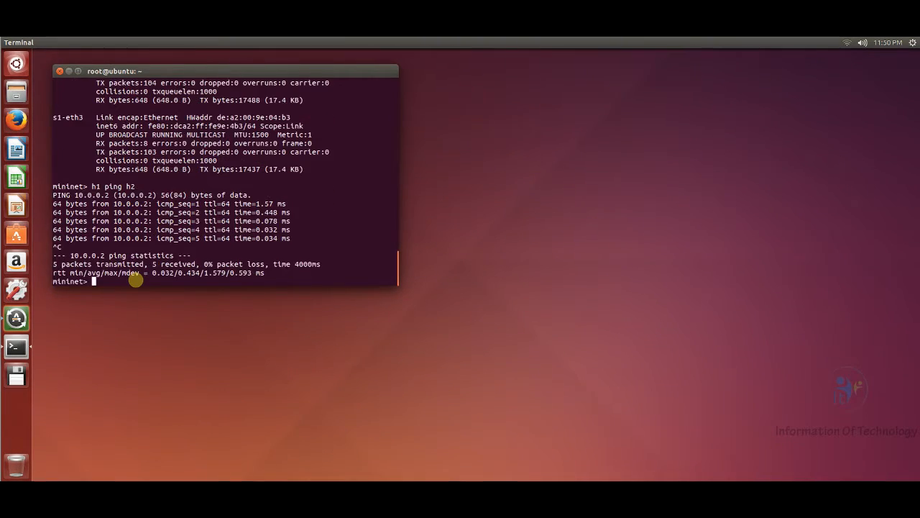
text(p)
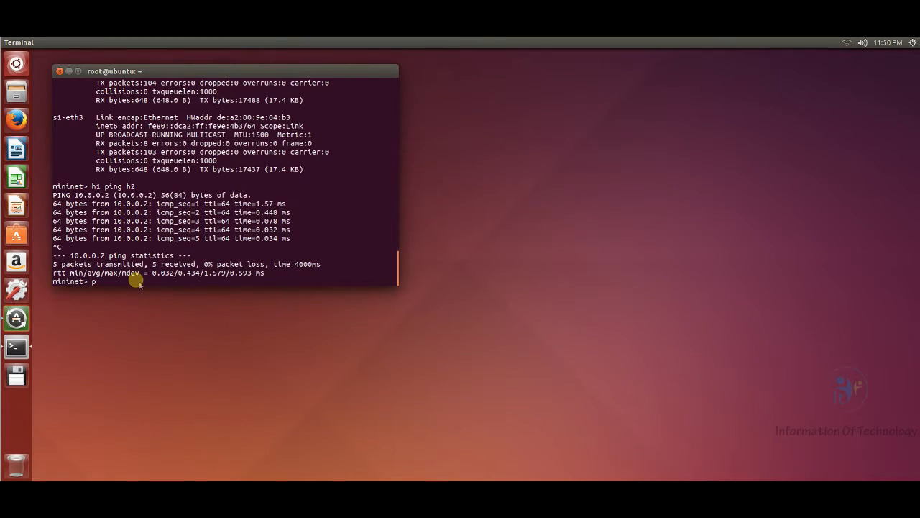
text(ingall)
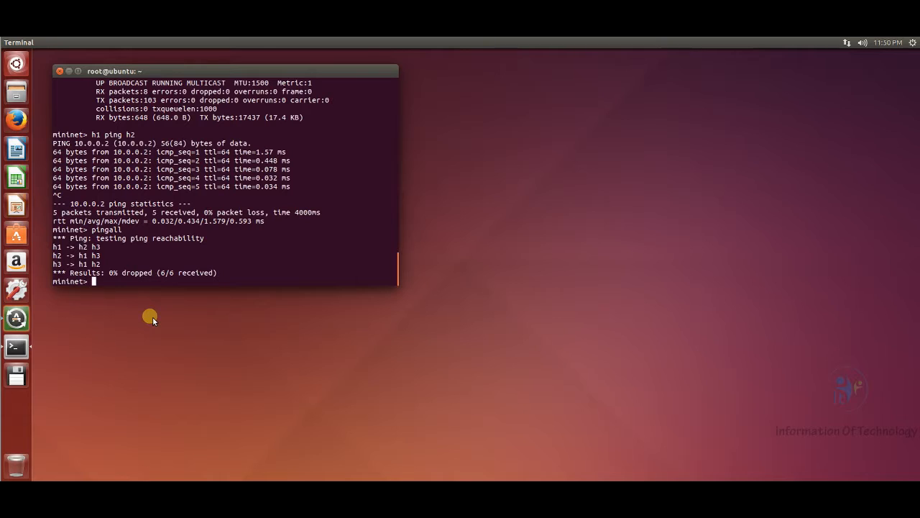
mouse_move(146, 310)
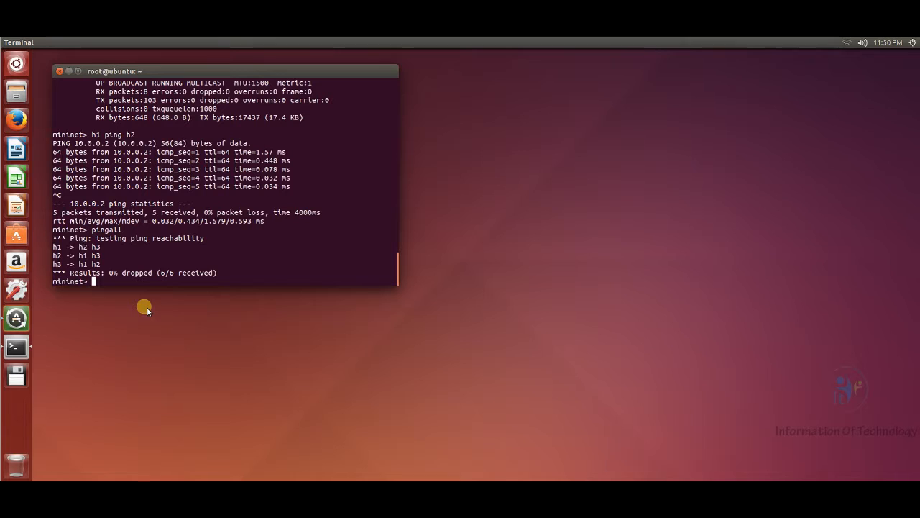
Open xterms for h1 and h2 and drag h2's window beside h1's.
text(xterm)
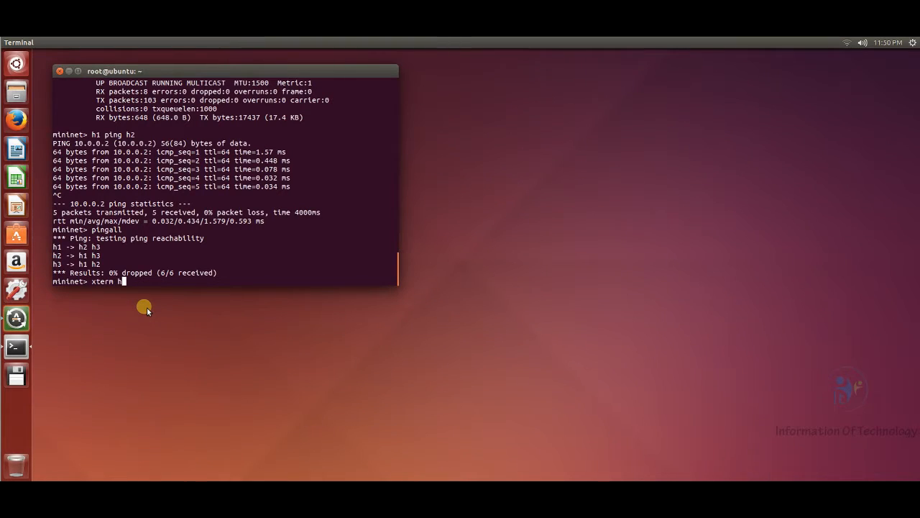
text(h2)
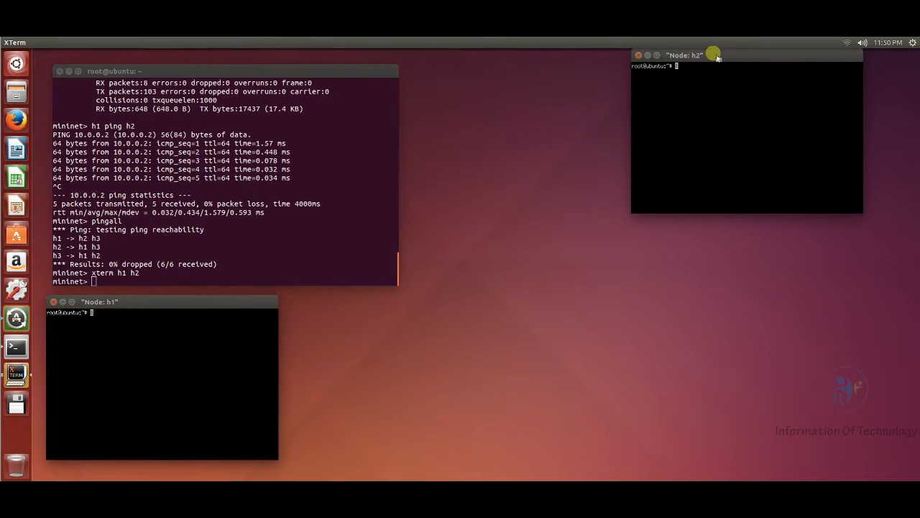
drag(683, 55, 341, 302)
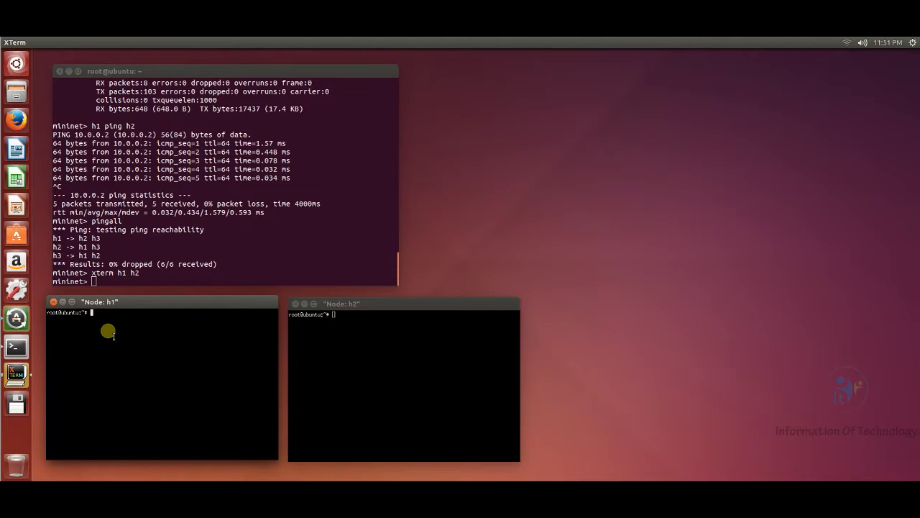
Run 'wireshark' from h1's xterm and dismiss the Lua error and root warning.
text(wireshark)
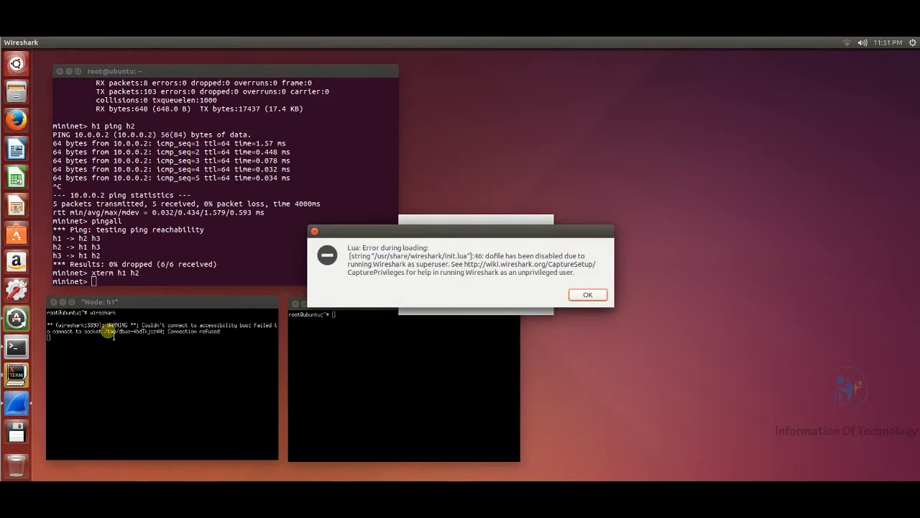
click(588, 294)
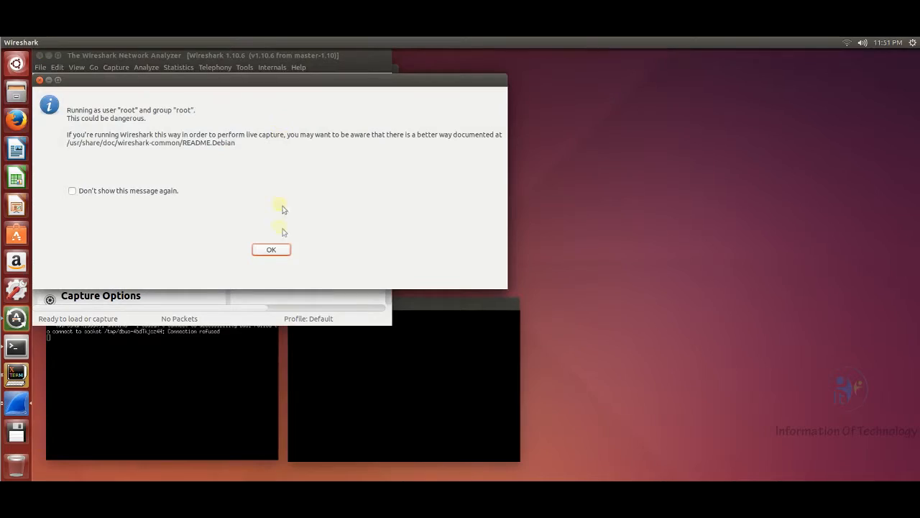
click(271, 249)
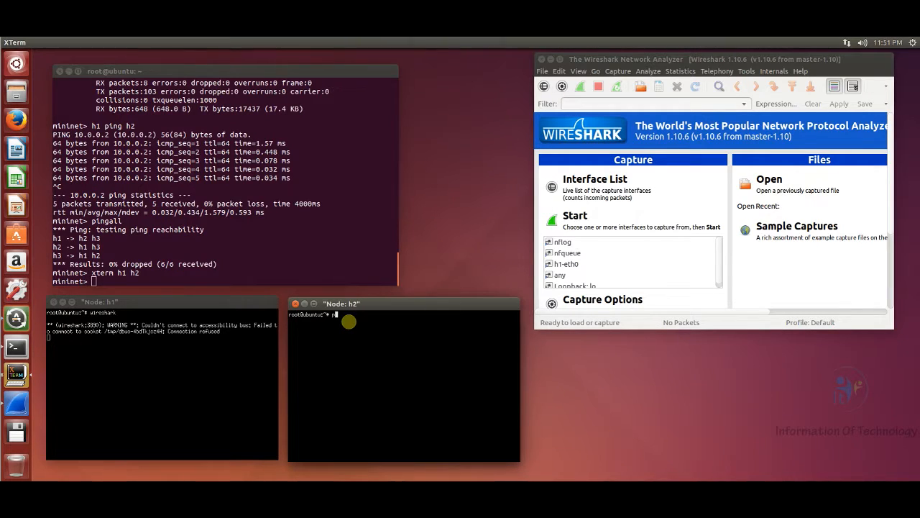
Ping 10.0.0.1 continuously from h2 and select h1-eth0 in Wireshark.
text(ping)
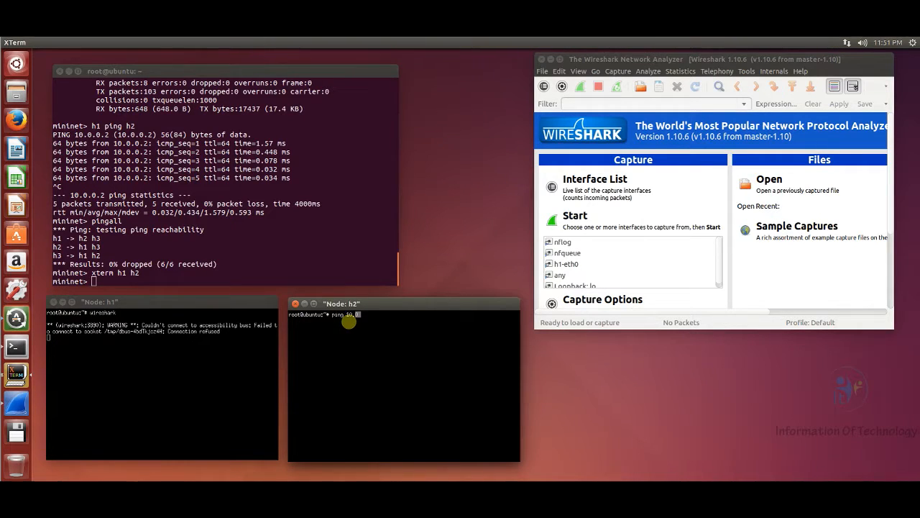
text(10.0.0.1)
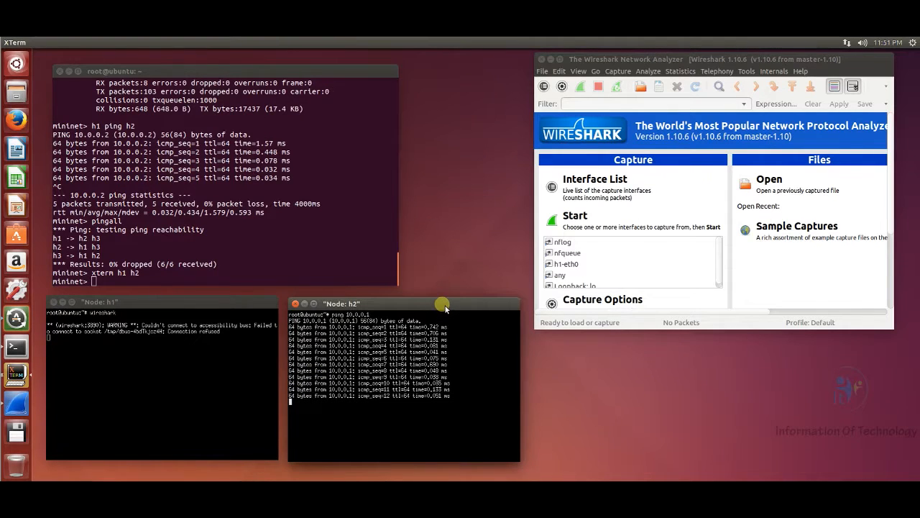
mouse_move(182, 307)
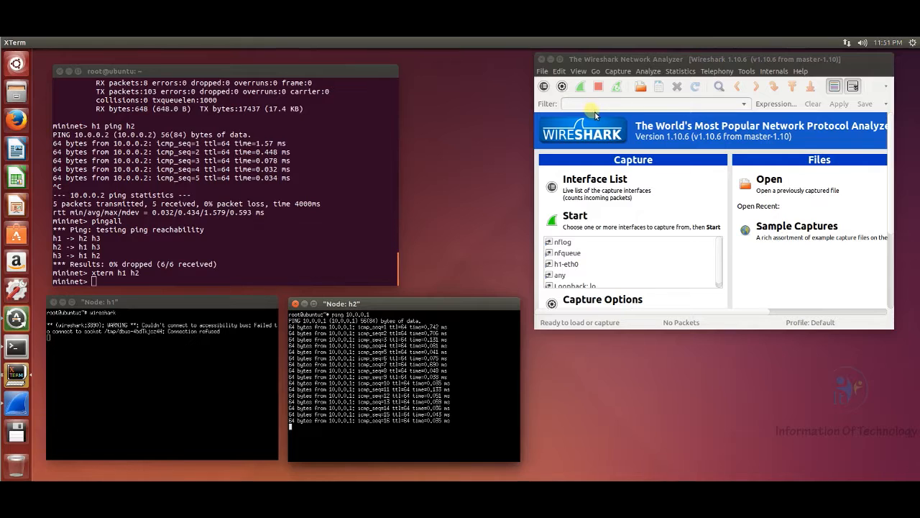
click(566, 264)
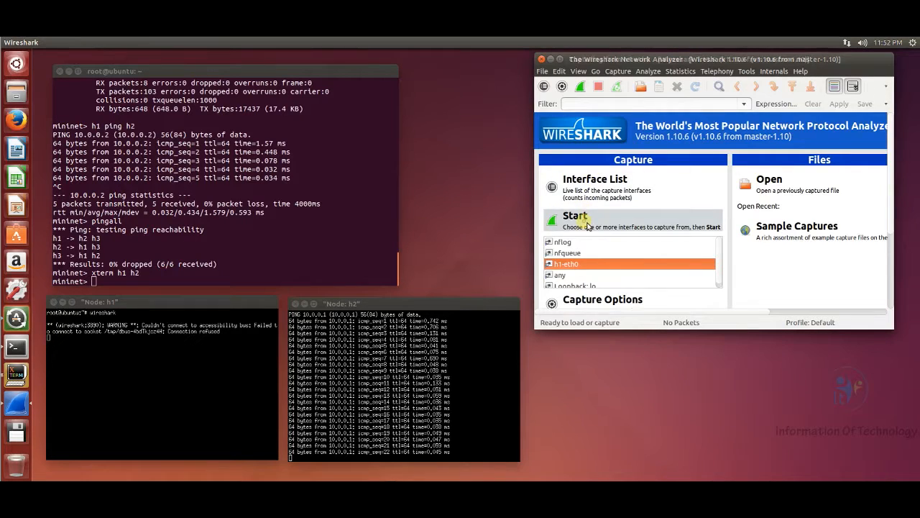
Start capturing on h1-eth0 and enter the filter ip.addr==10.0.0.2.
click(575, 219)
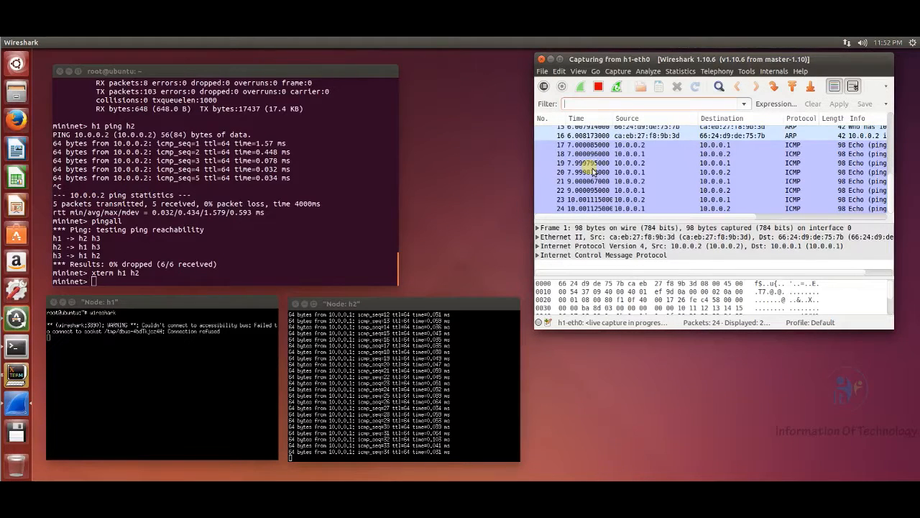
text(ip.addr==10.0.0.2)
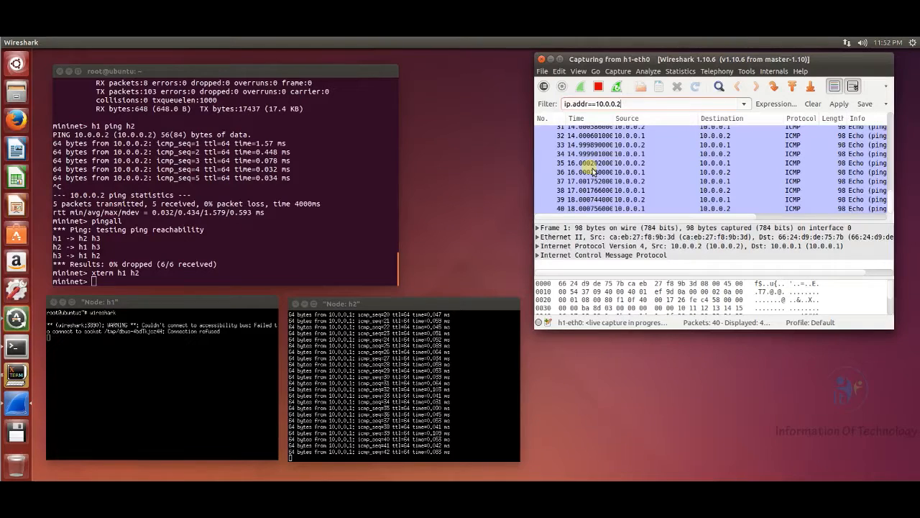
Restart the h1-eth0 capture without saving, then expand frame 1's ICMP and Ethernet II details.
click(580, 86)
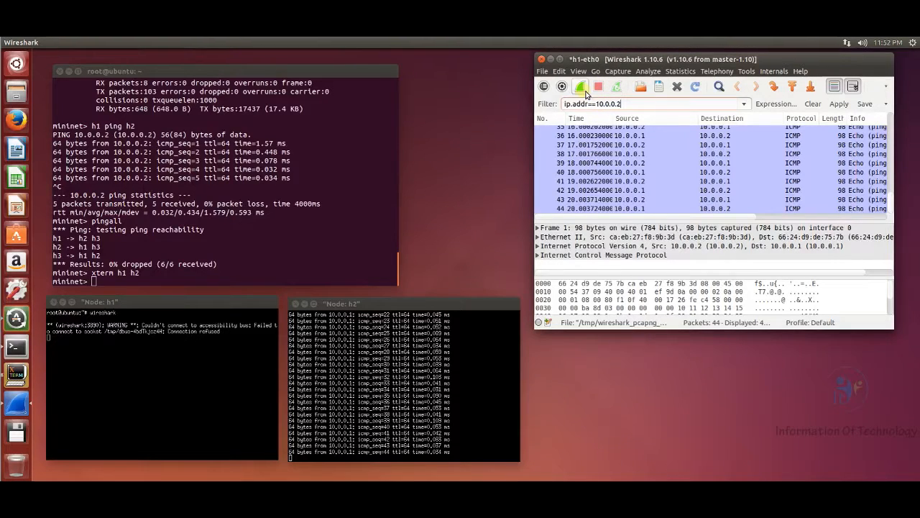
click(580, 86)
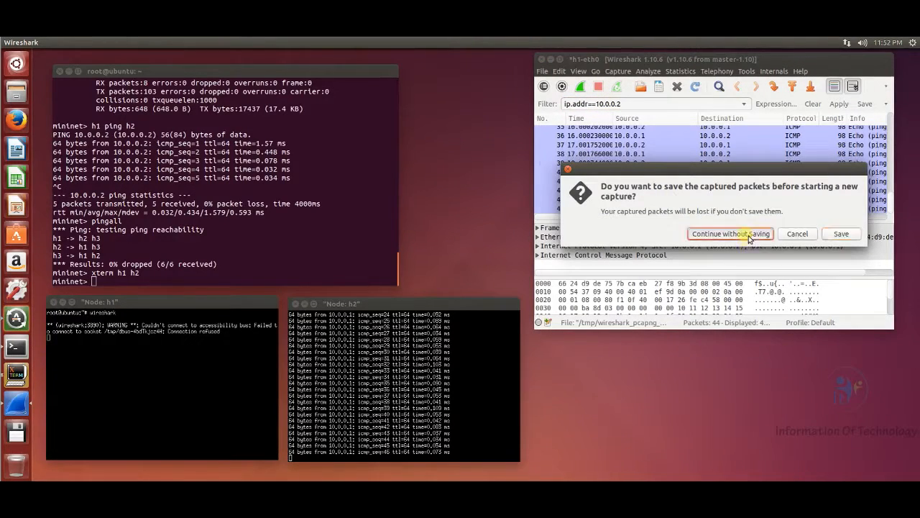
click(730, 233)
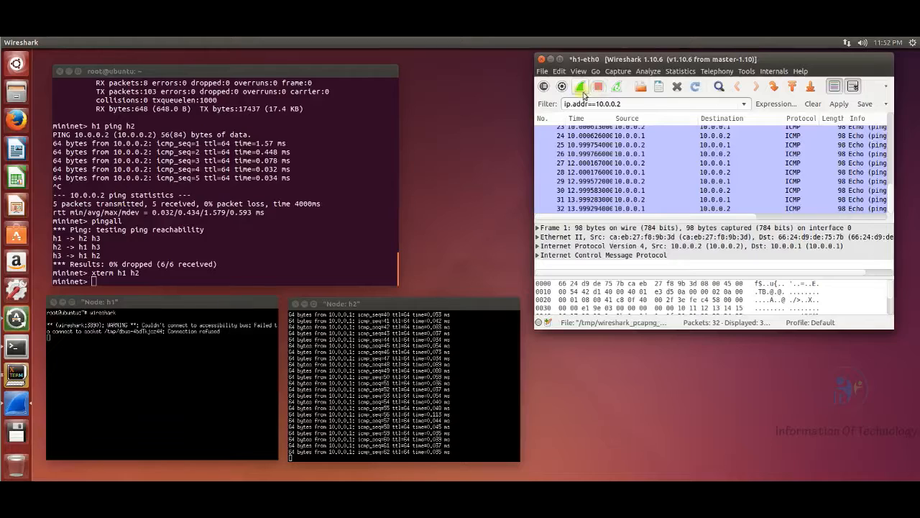
click(579, 86)
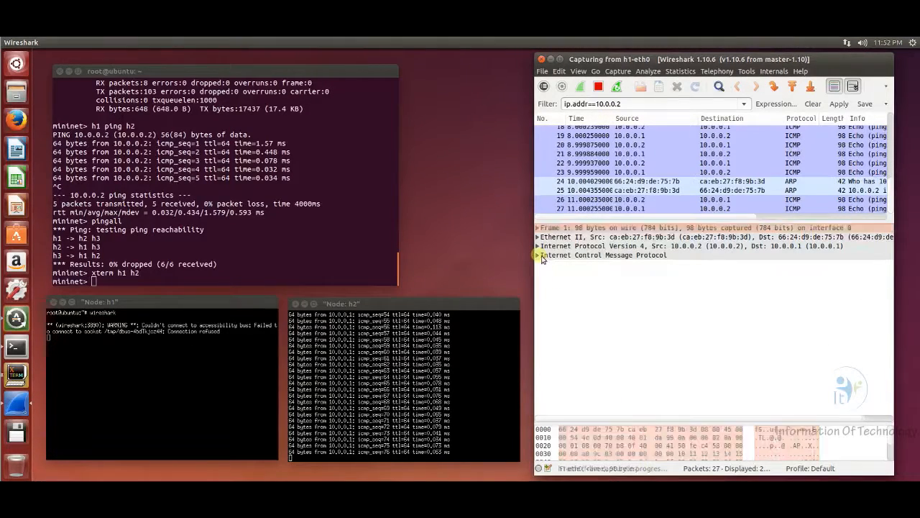
click(538, 245)
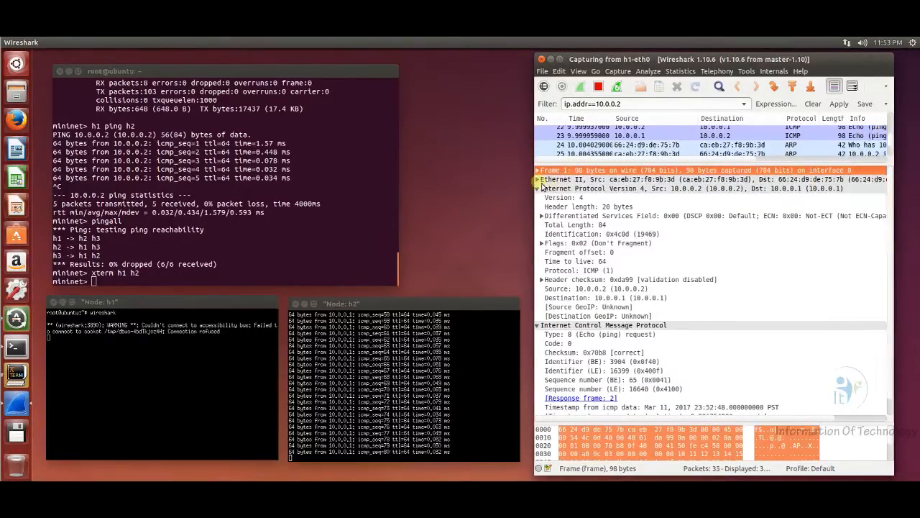
click(540, 179)
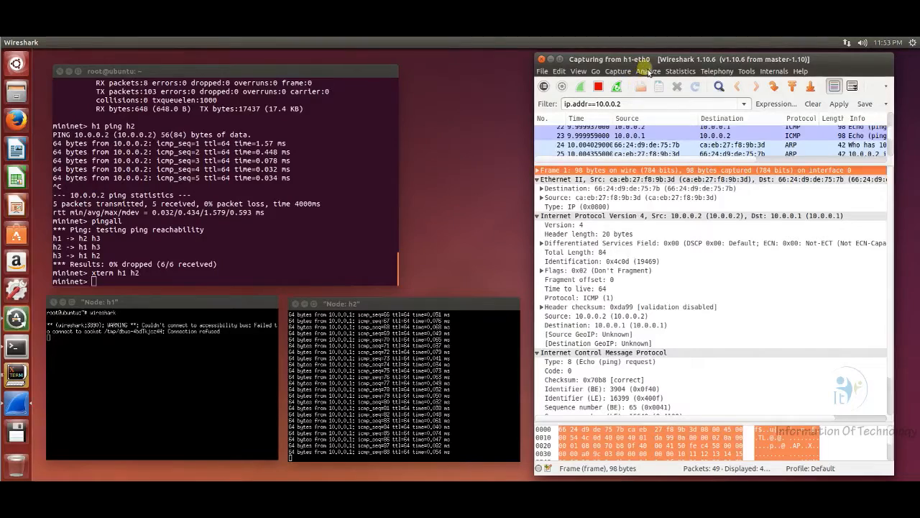
Browse the Statistics menu's traffic tools, closing and reopening the menu.
click(680, 70)
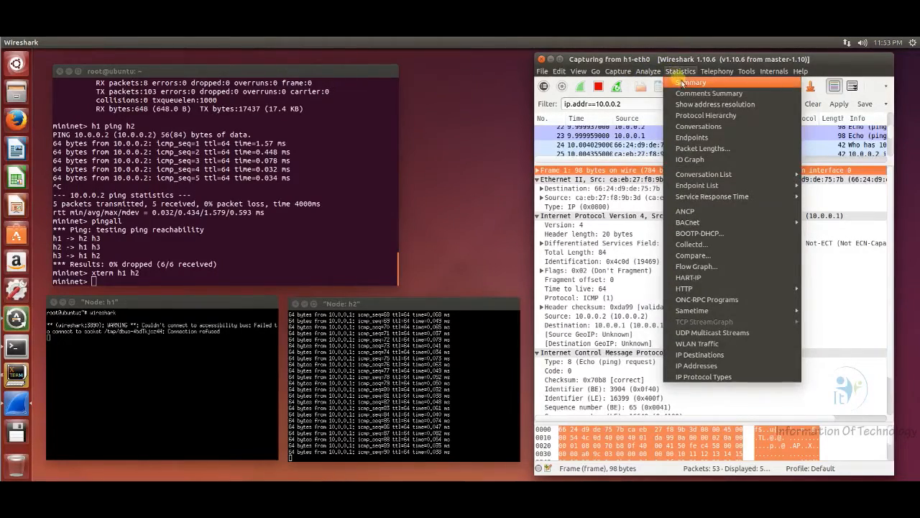
click(692, 82)
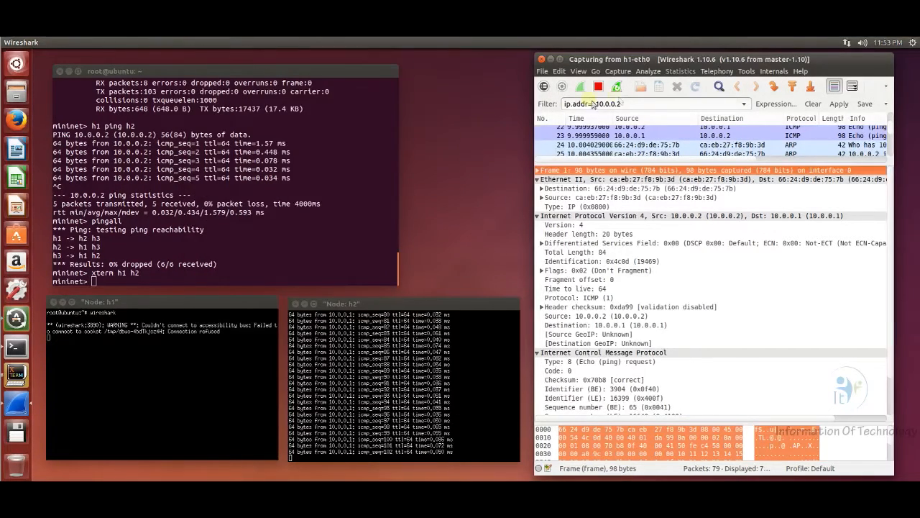
click(680, 70)
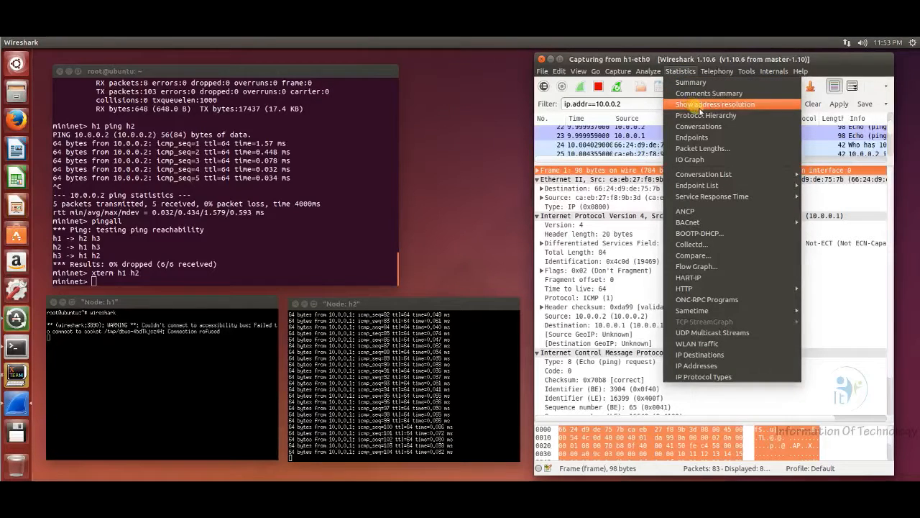
mouse_move(706, 115)
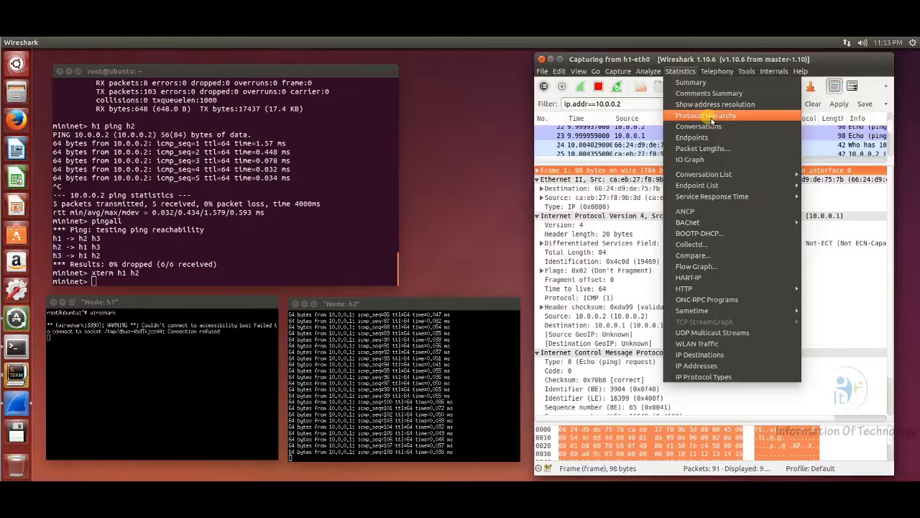
Show protocol hierarchy for ip.addr==10.0.0.2 traffic and select the User Datagram Protocol row.
click(706, 115)
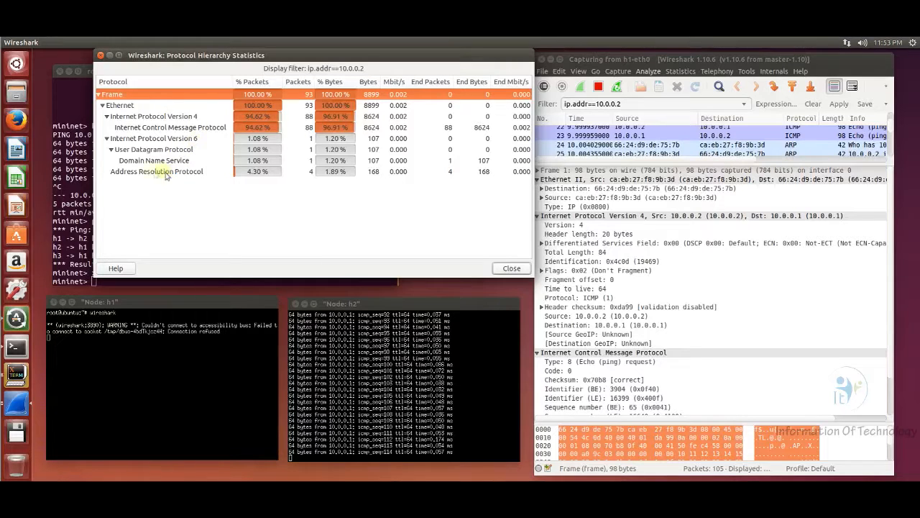
click(151, 149)
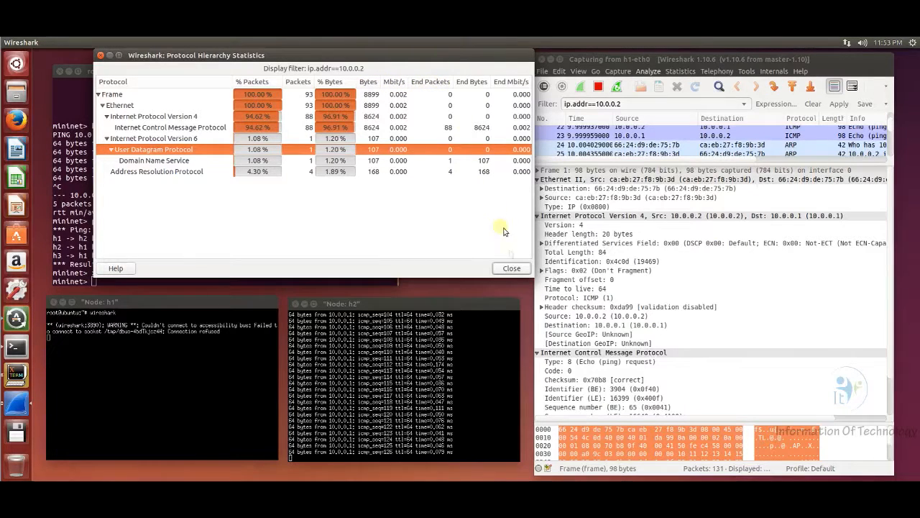
Browse the h1-eth0 IPv4, IPv6, UDP and Ethernet conversation lists, then dismiss the window.
click(680, 70)
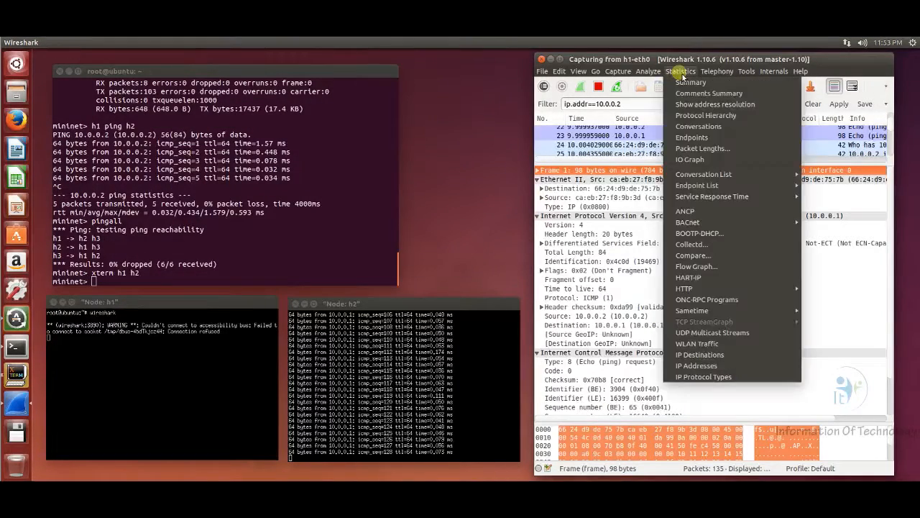
mouse_move(698, 126)
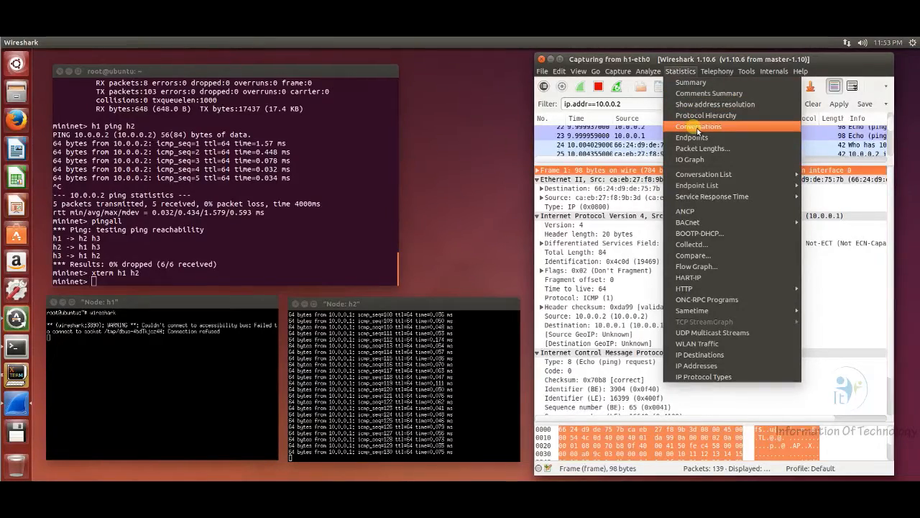
click(699, 127)
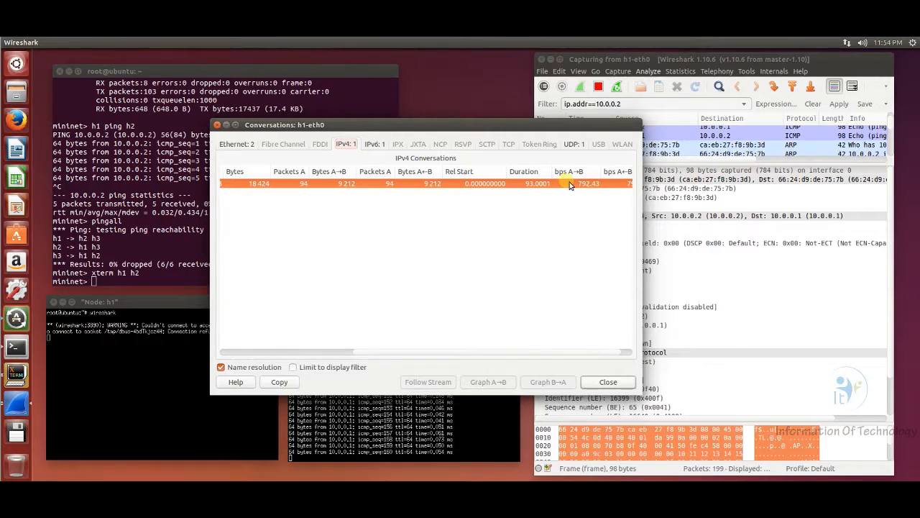
drag(568, 352, 417, 352)
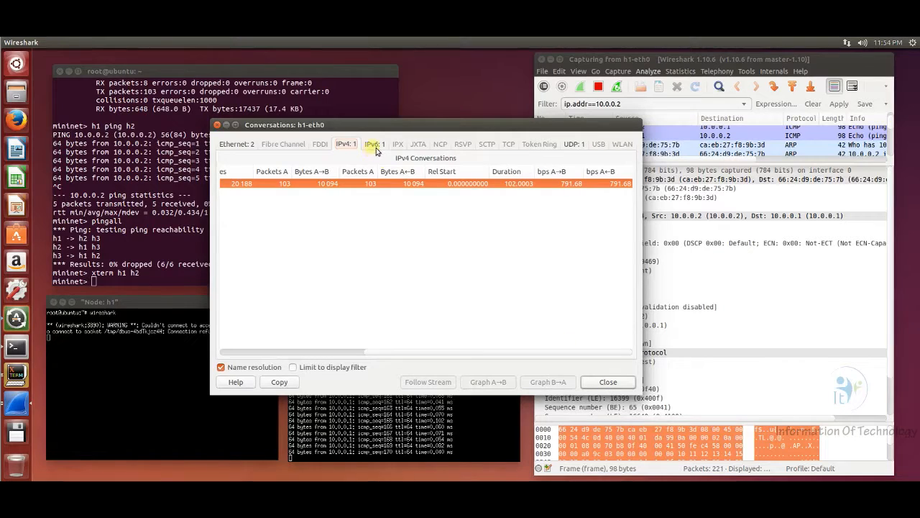
click(372, 144)
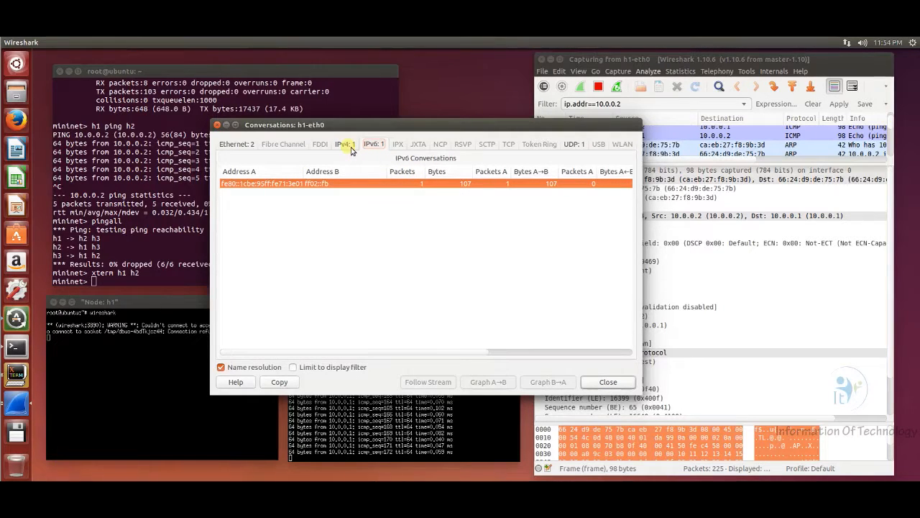
click(344, 144)
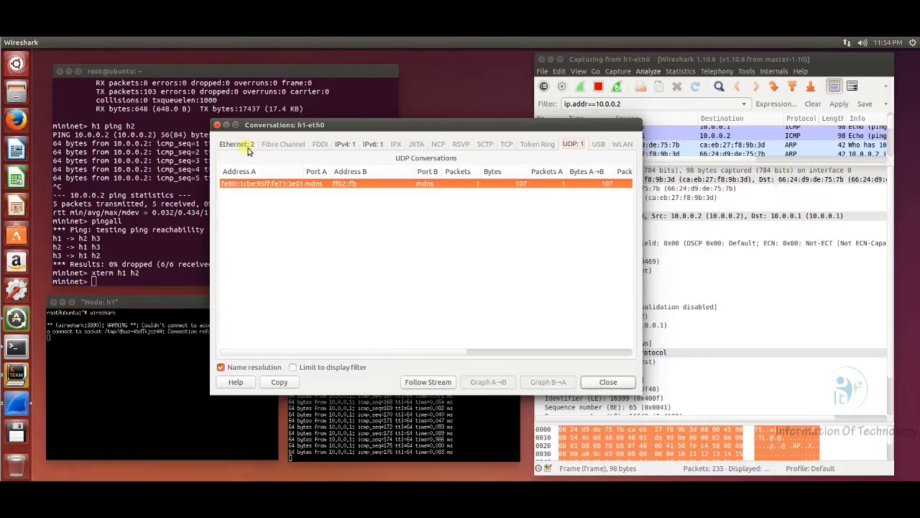
click(237, 144)
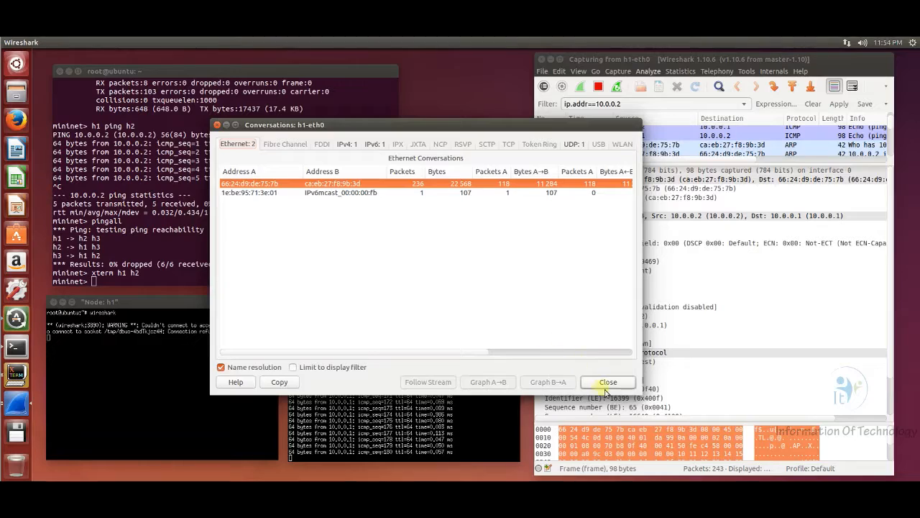
click(608, 382)
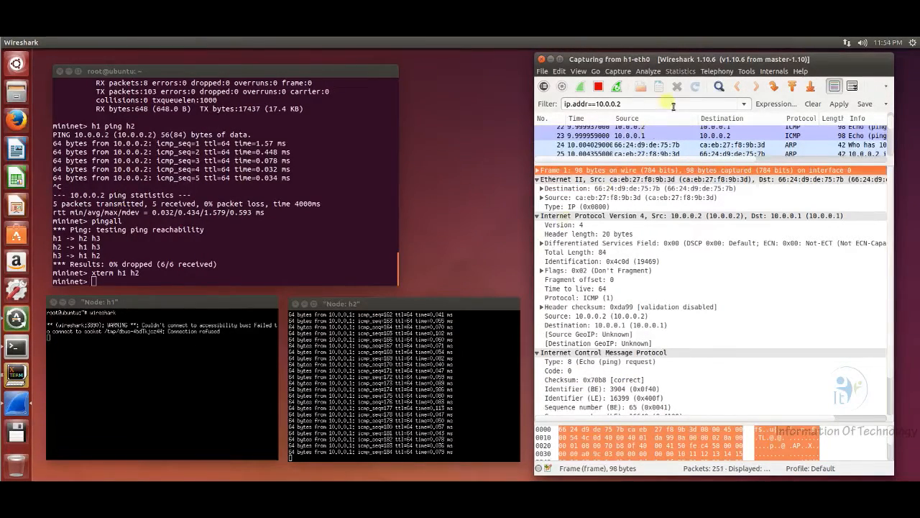
Open Statistics > IO Graph plotting h1-eth0 packets per tick over time.
click(680, 70)
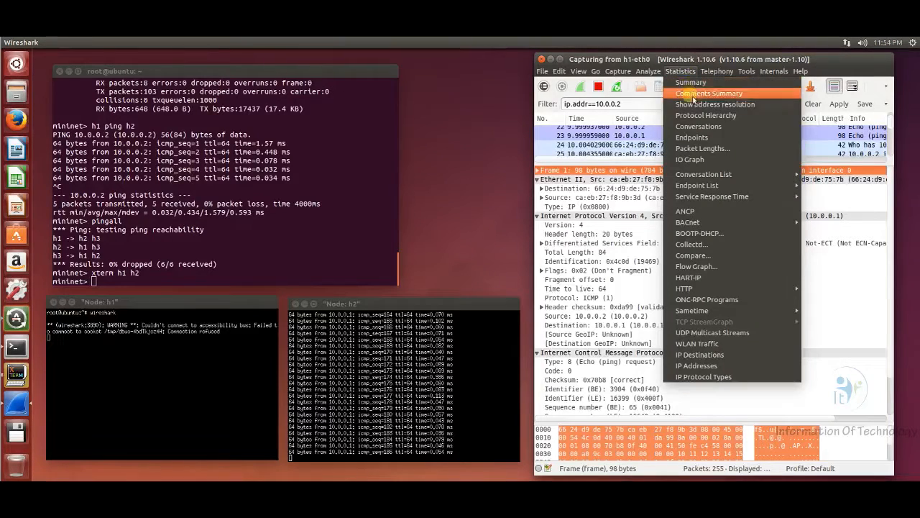
mouse_move(692, 138)
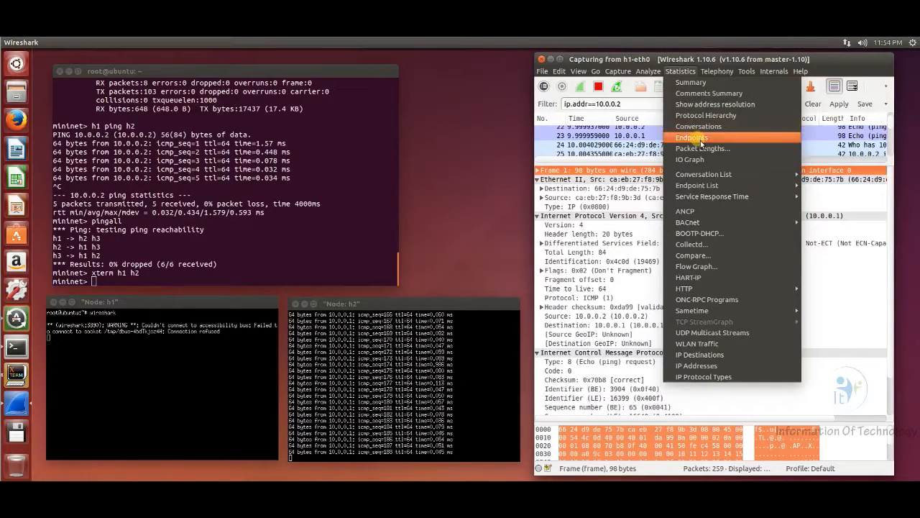
mouse_move(719, 149)
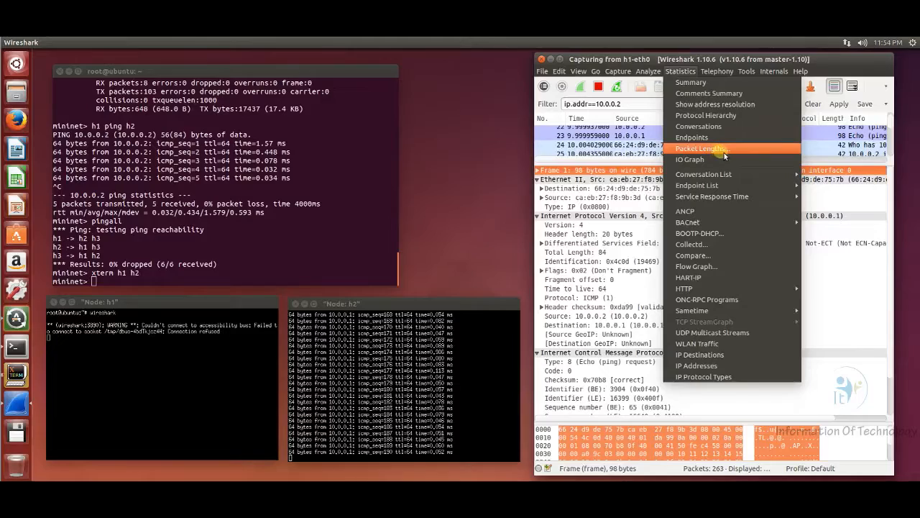
click(689, 159)
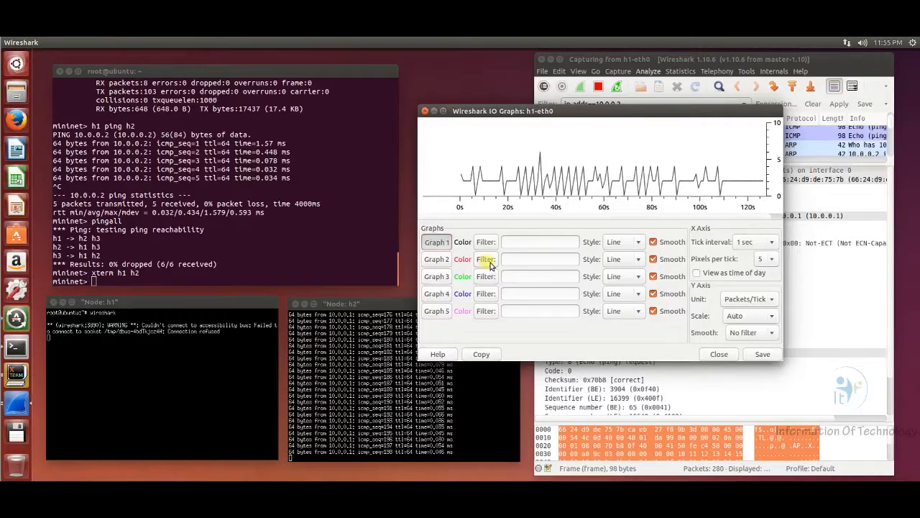
Add tcp and udp filter lines as Graphs 2 and 3, then close the IO graph.
click(485, 258)
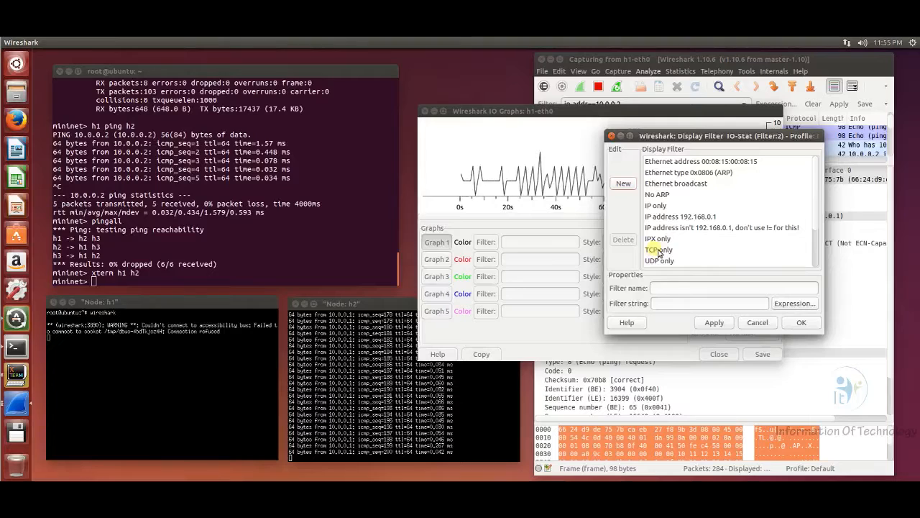
click(801, 322)
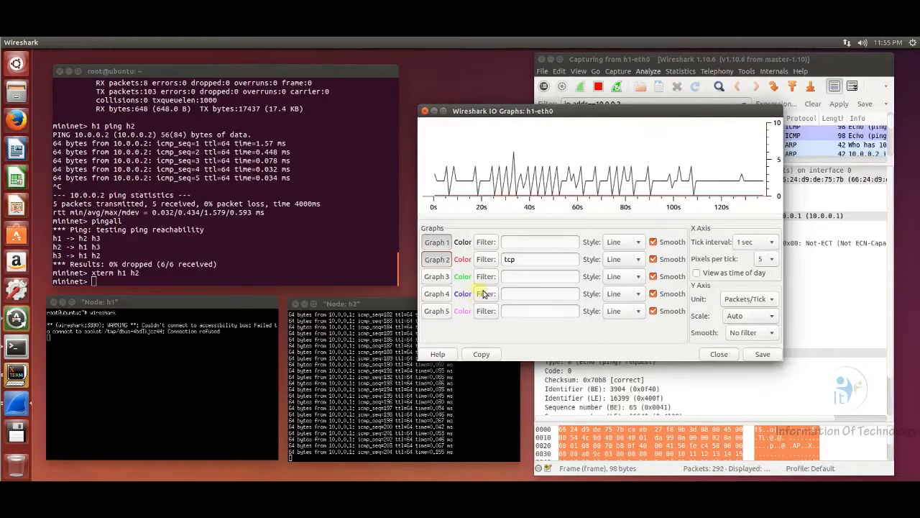
click(485, 293)
text(udp)
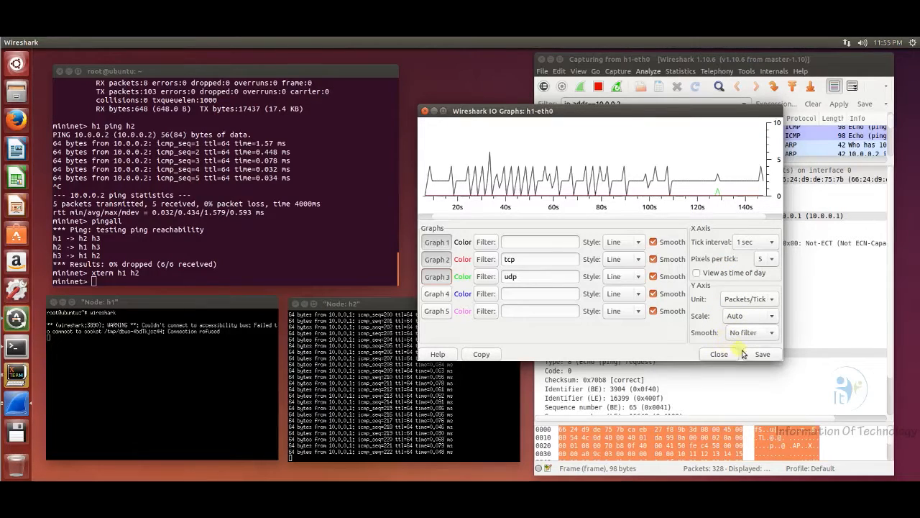
click(718, 354)
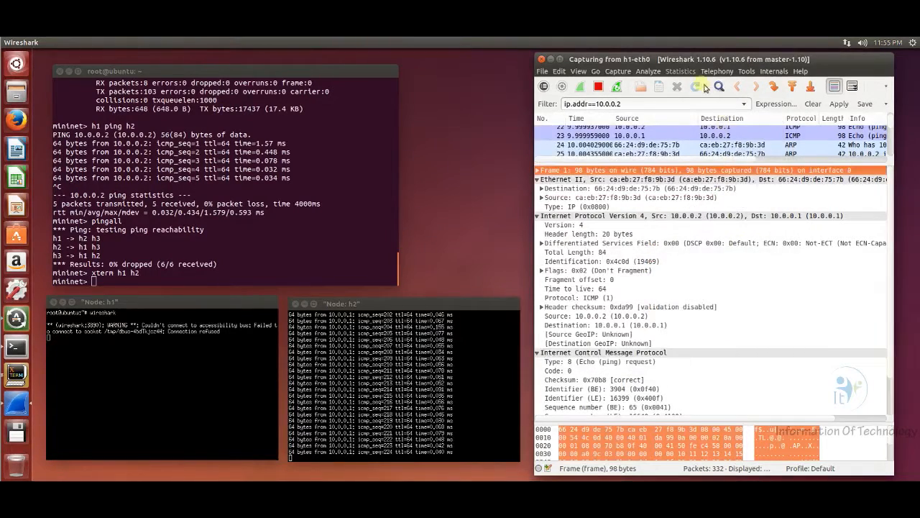
Browse the Statistics, Internals and Capture menus, then close Wireshark to bring up the save prompt.
click(680, 71)
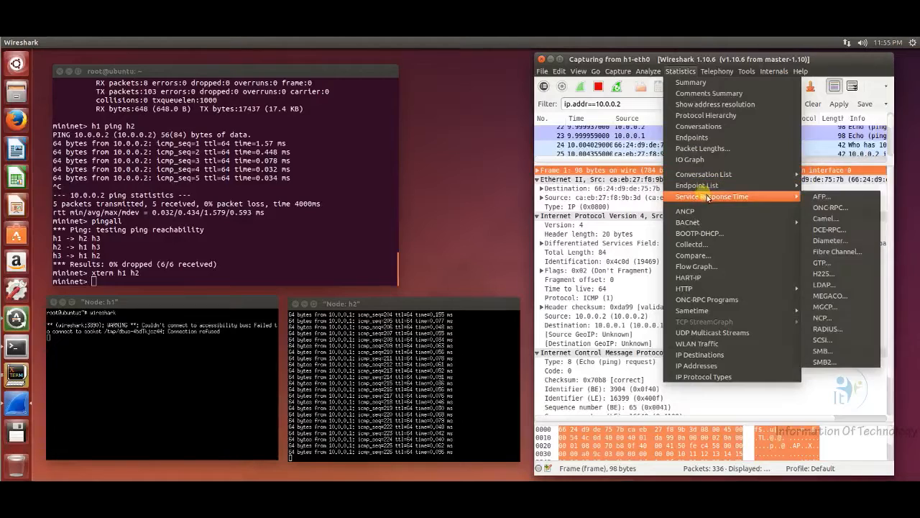
mouse_move(696, 186)
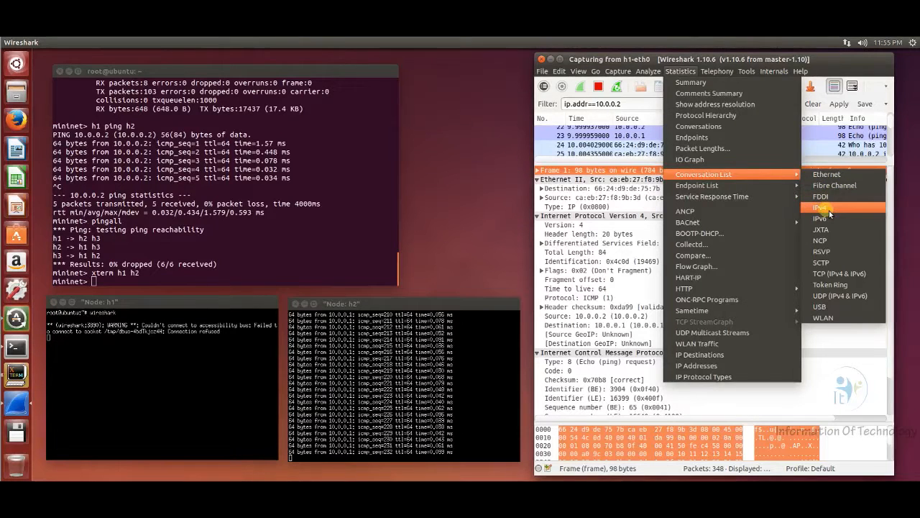
mouse_move(822, 219)
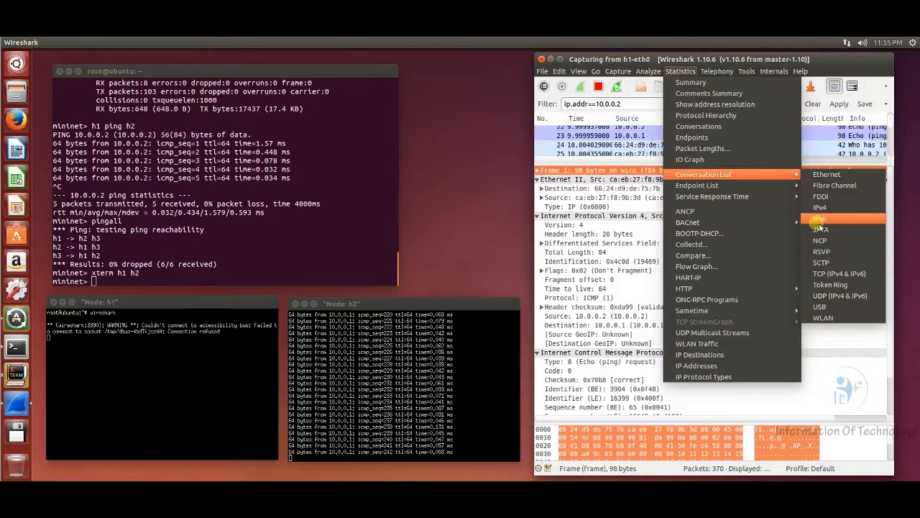
mouse_move(841, 273)
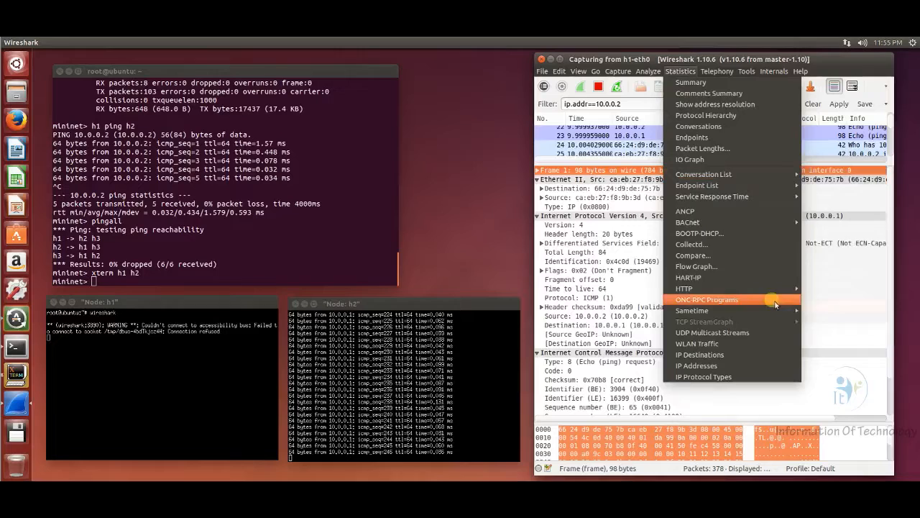
mouse_move(712, 332)
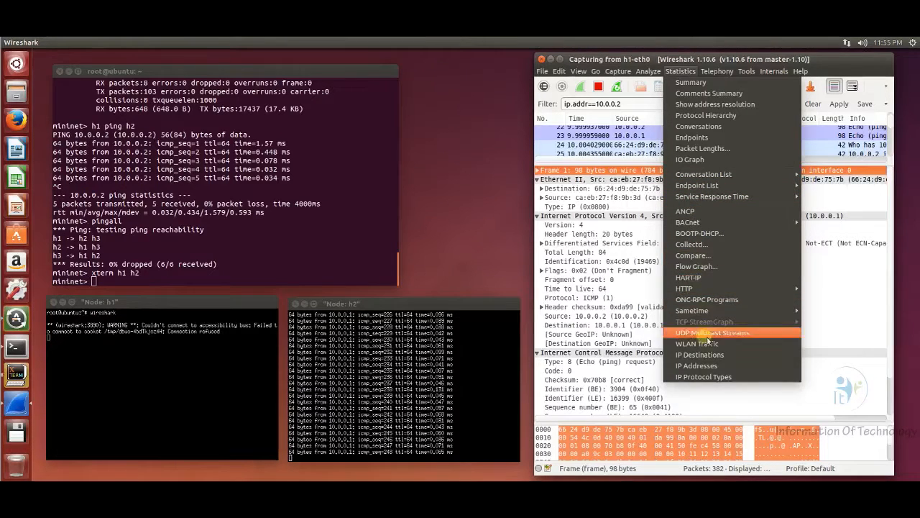
mouse_move(695, 267)
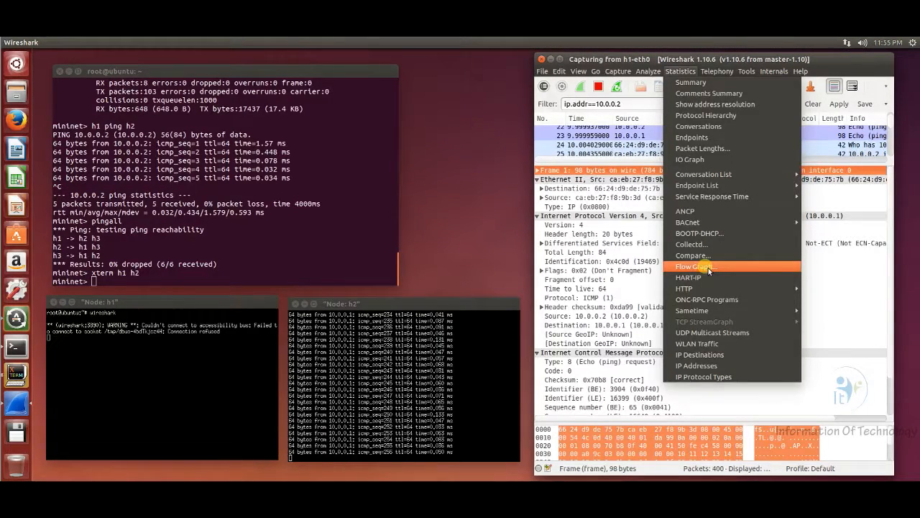
click(773, 71)
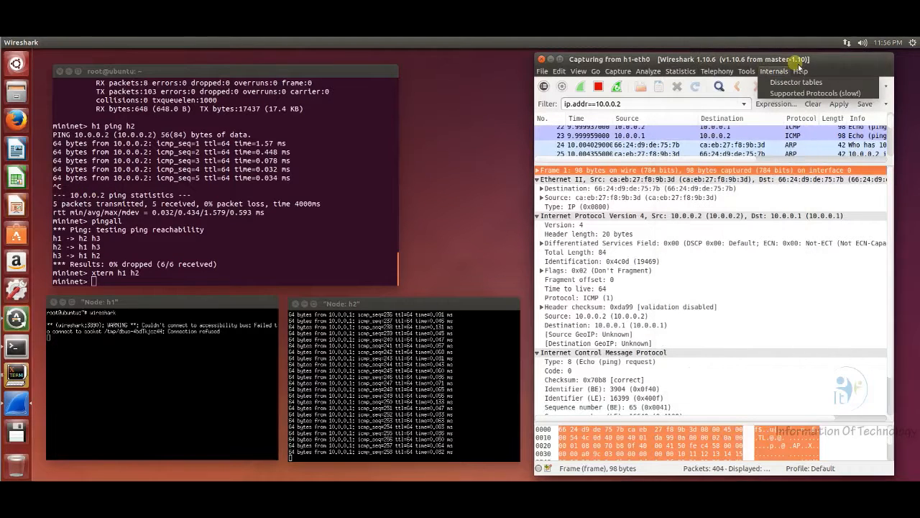
mouse_move(837, 64)
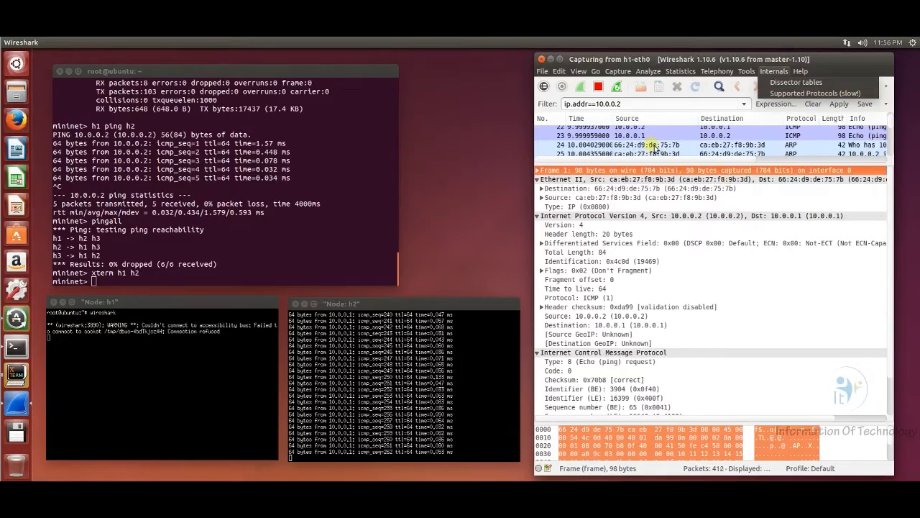
click(680, 70)
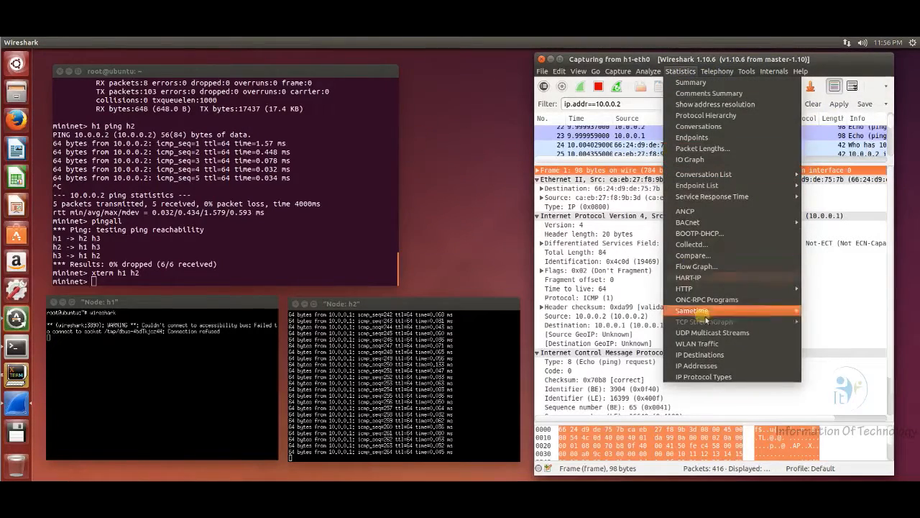
click(617, 71)
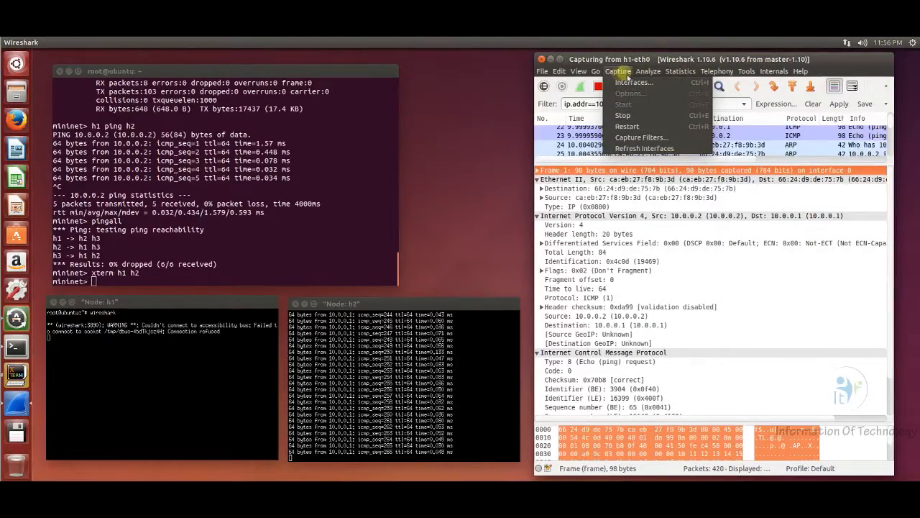
click(680, 71)
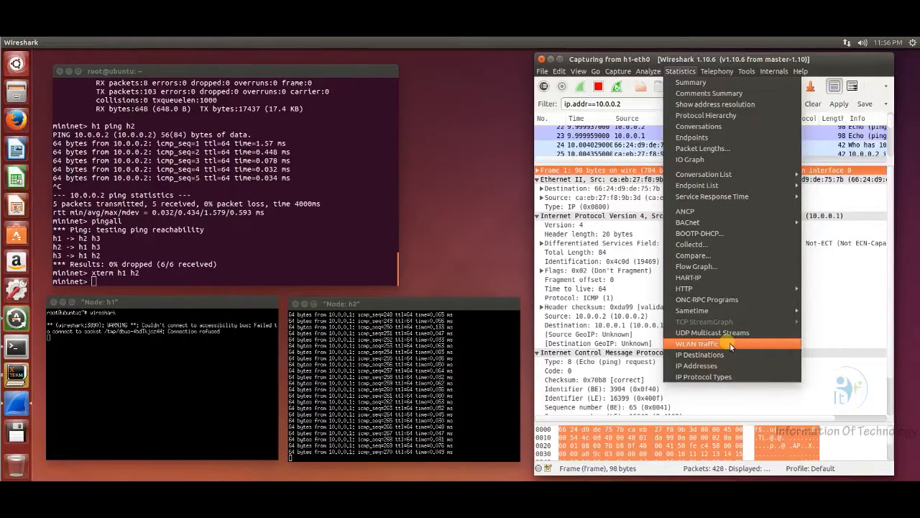
mouse_move(705, 148)
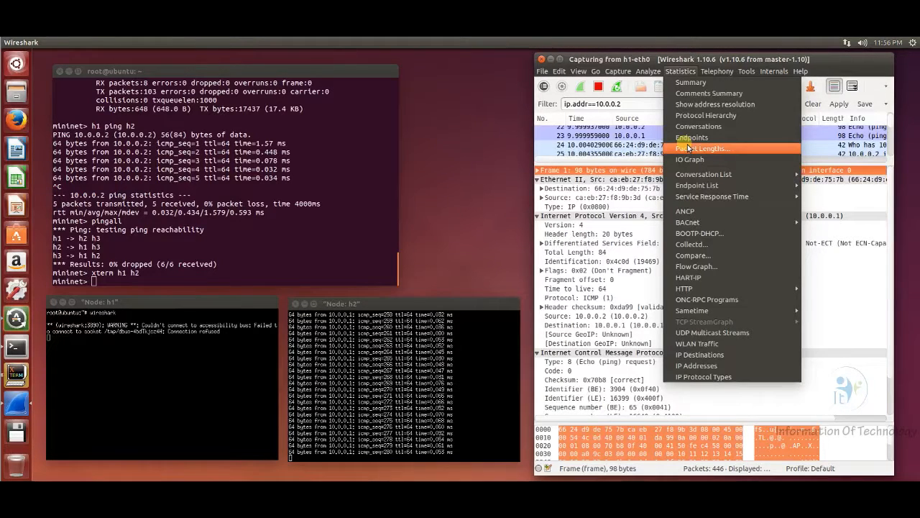
mouse_move(706, 299)
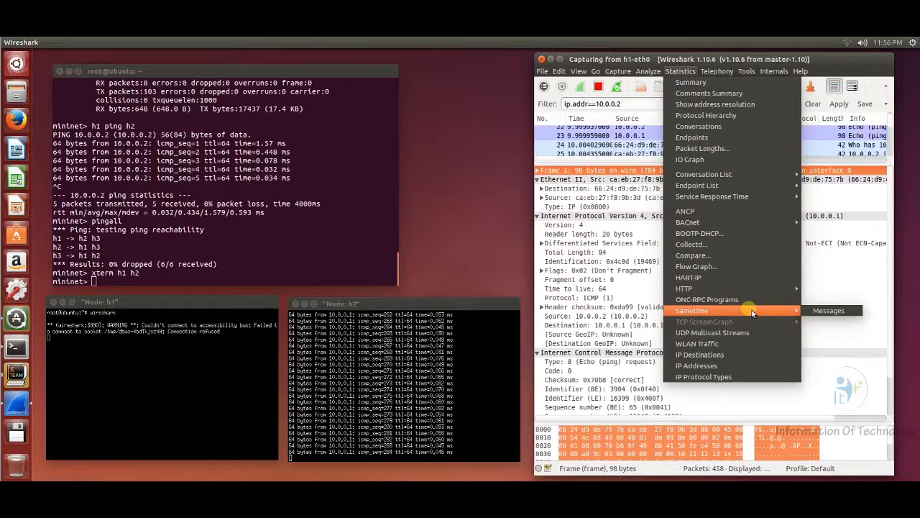
mouse_move(708, 93)
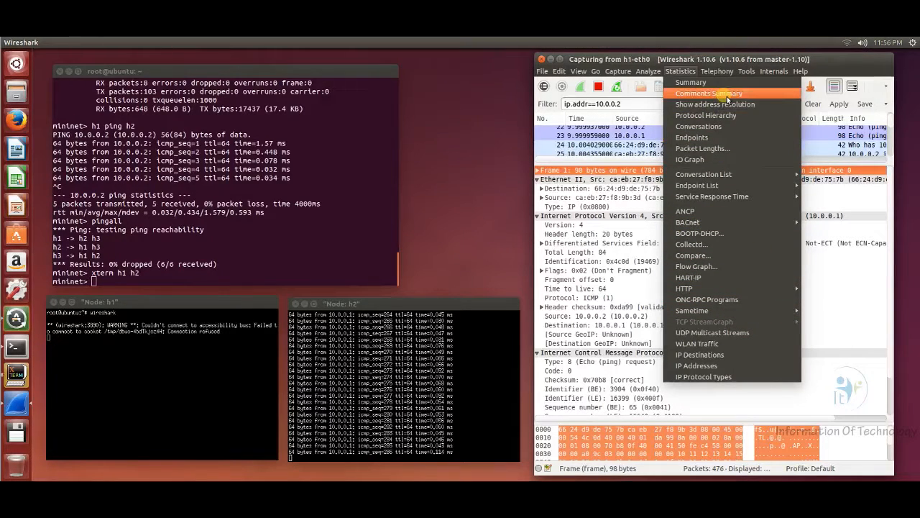
click(800, 70)
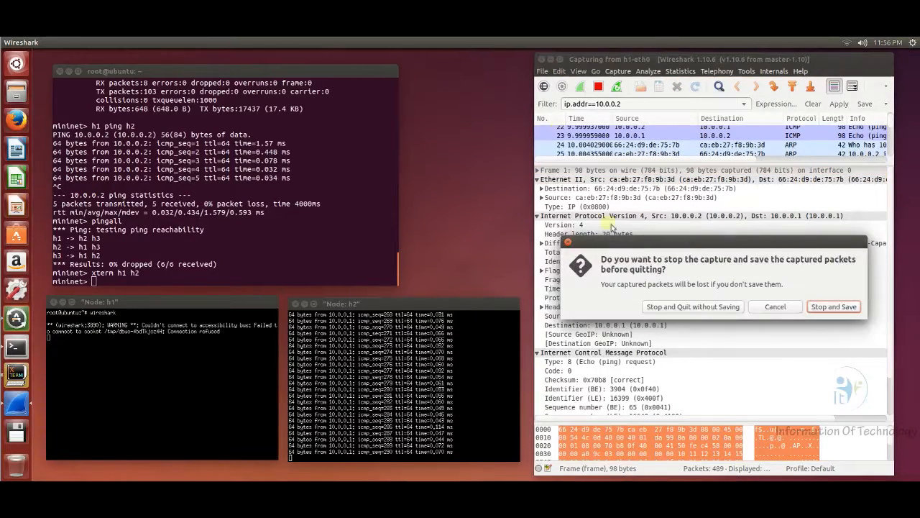
Stop the capture and quit Wireshark without saving the 489 packets.
click(833, 307)
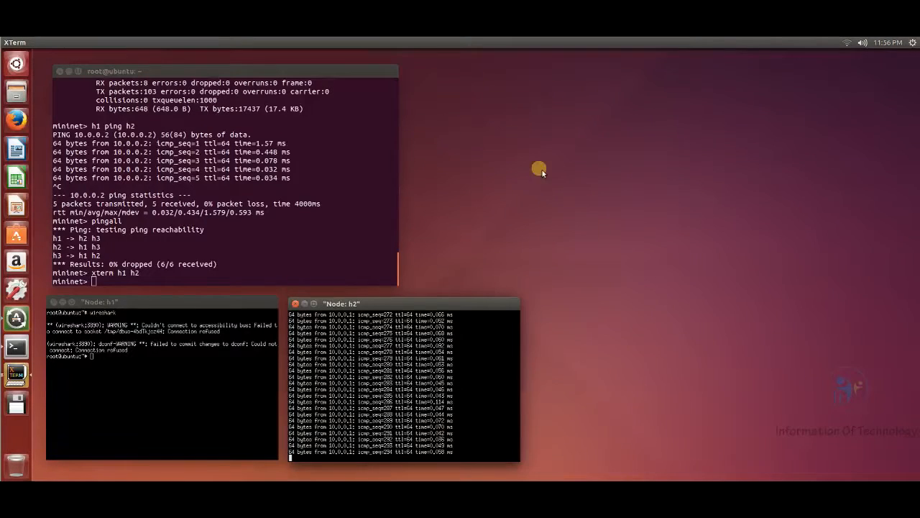
mouse_move(437, 460)
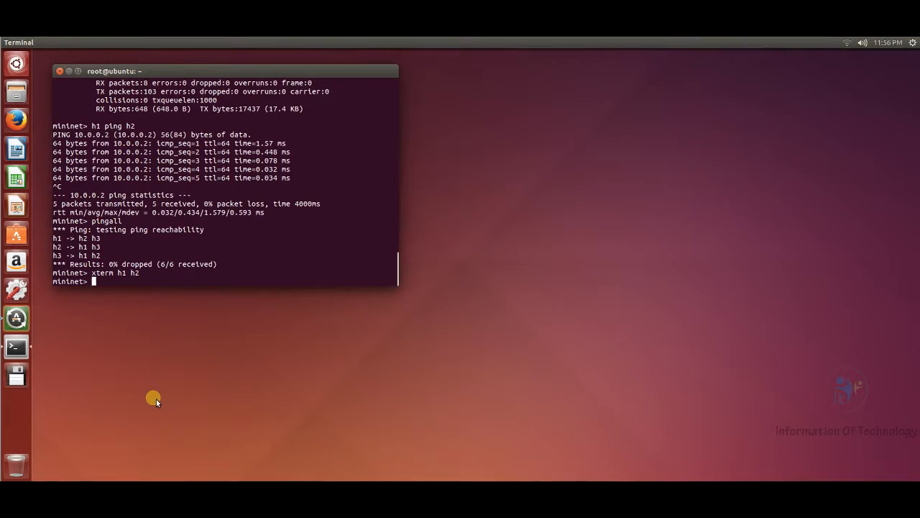
mouse_move(115, 281)
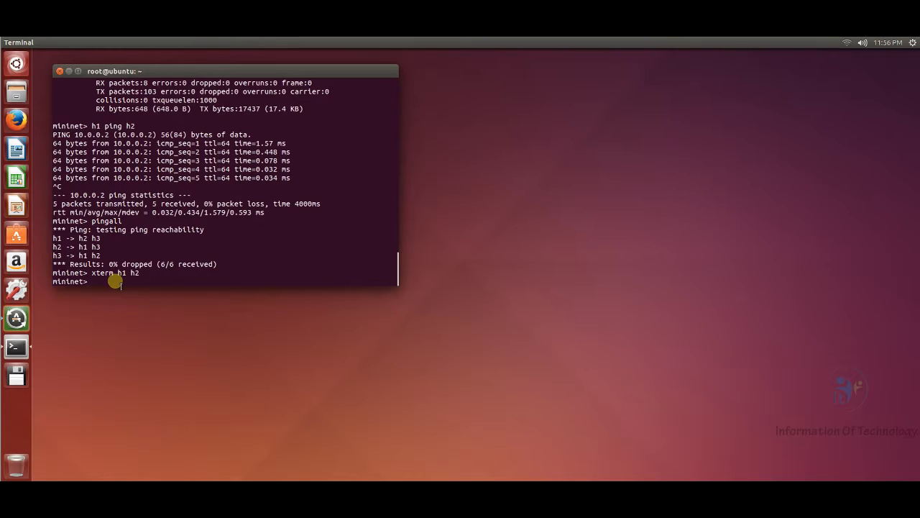
Exit the Mininet network with 'exit' and start typing the mn cleanup command.
text(exit)
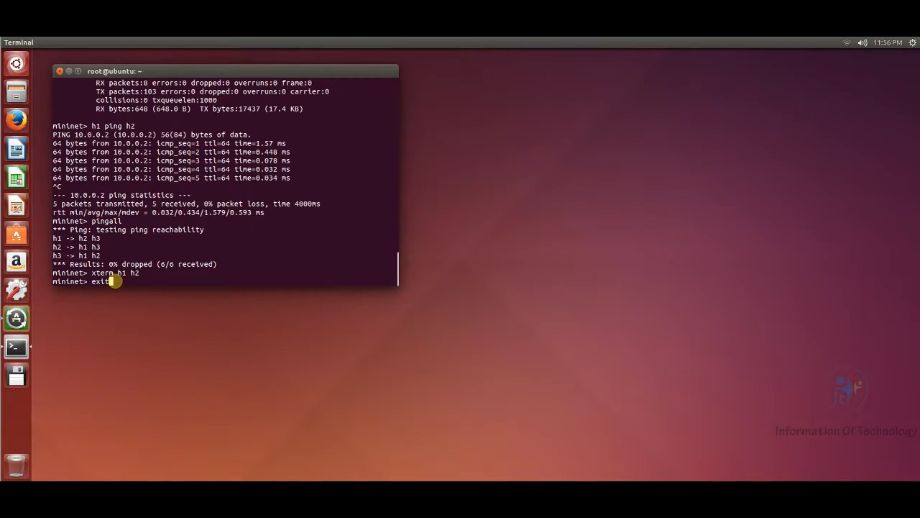
key(Return)
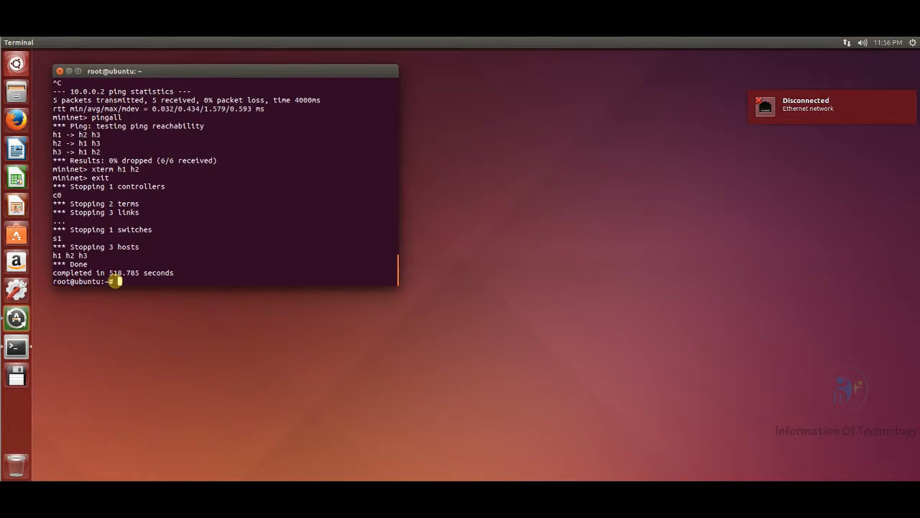
text(mn -)
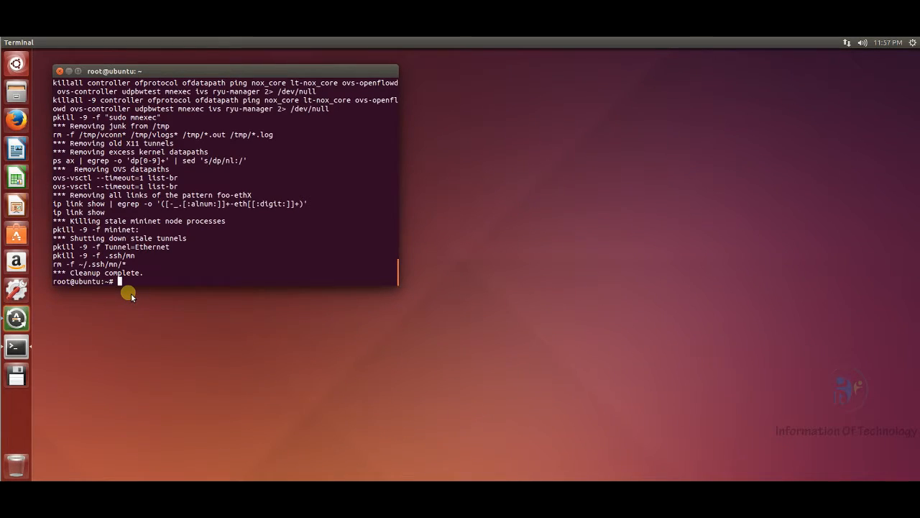
mouse_move(169, 152)
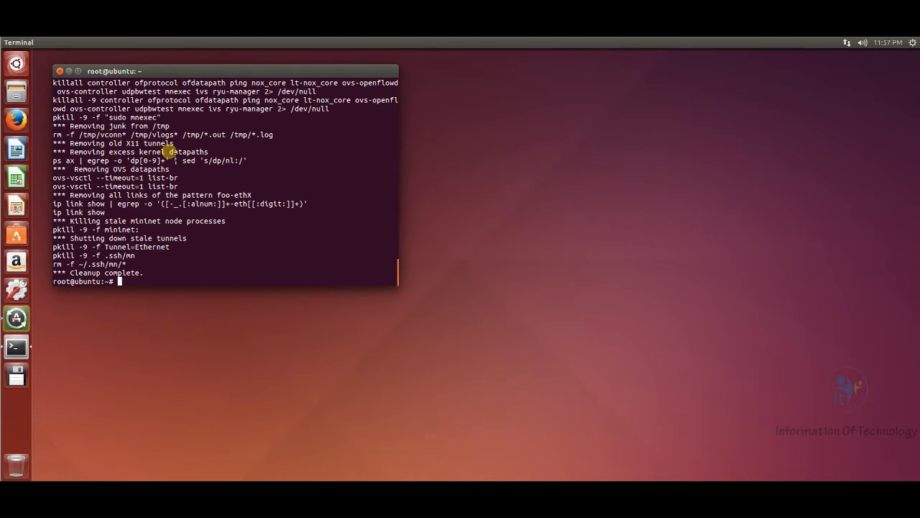
mouse_move(106, 186)
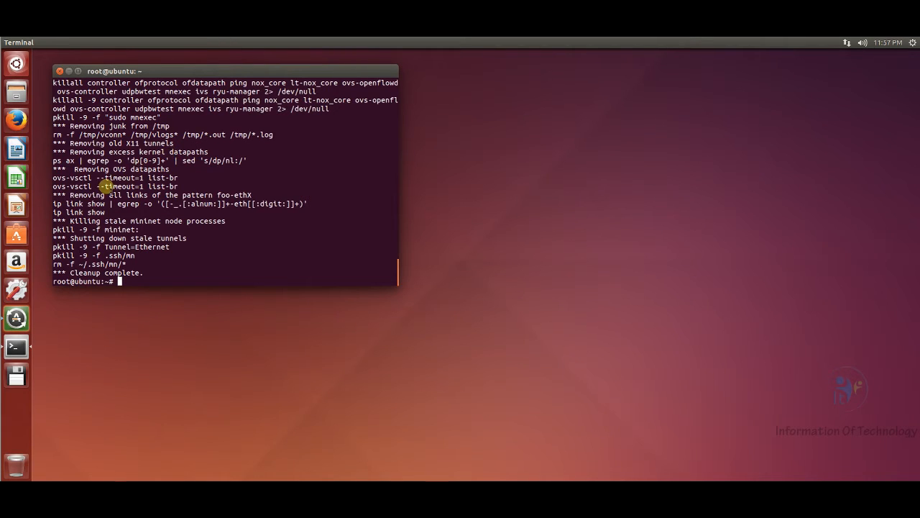